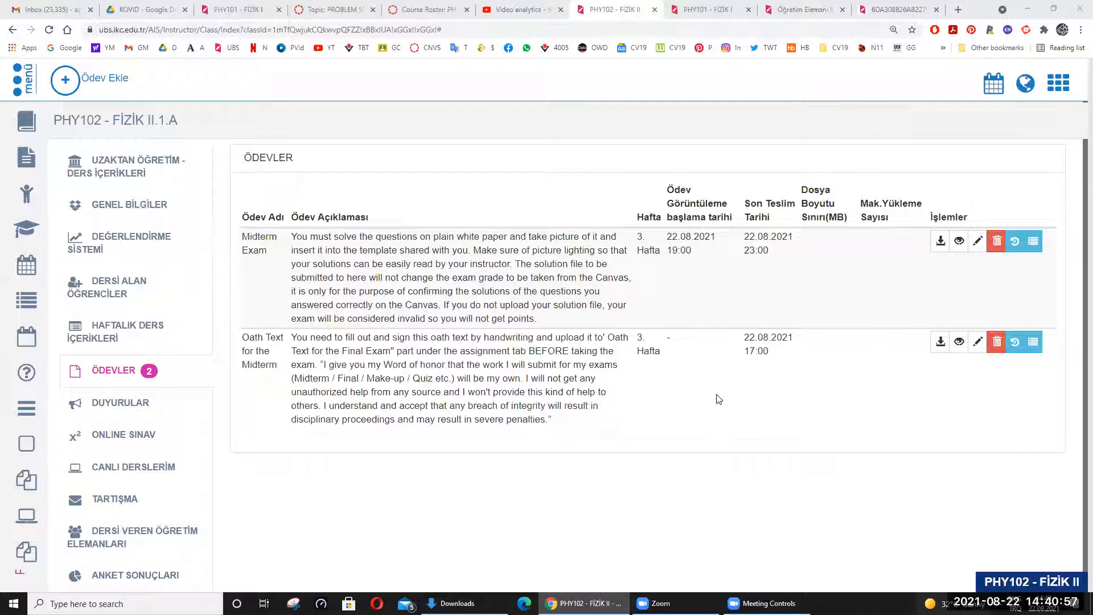
mouse_move(592, 275)
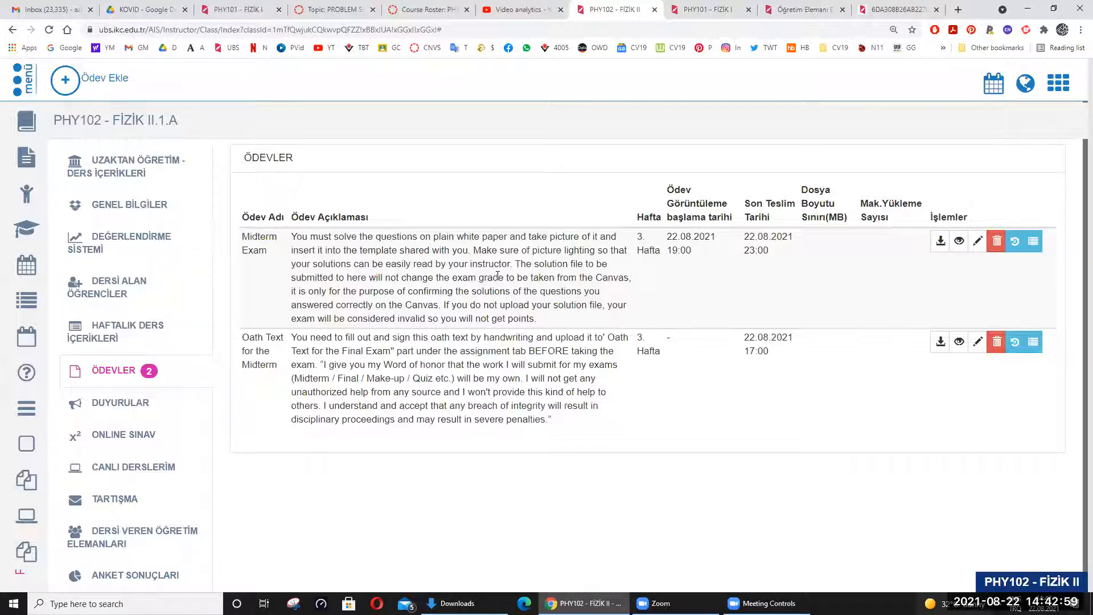
mouse_move(529, 261)
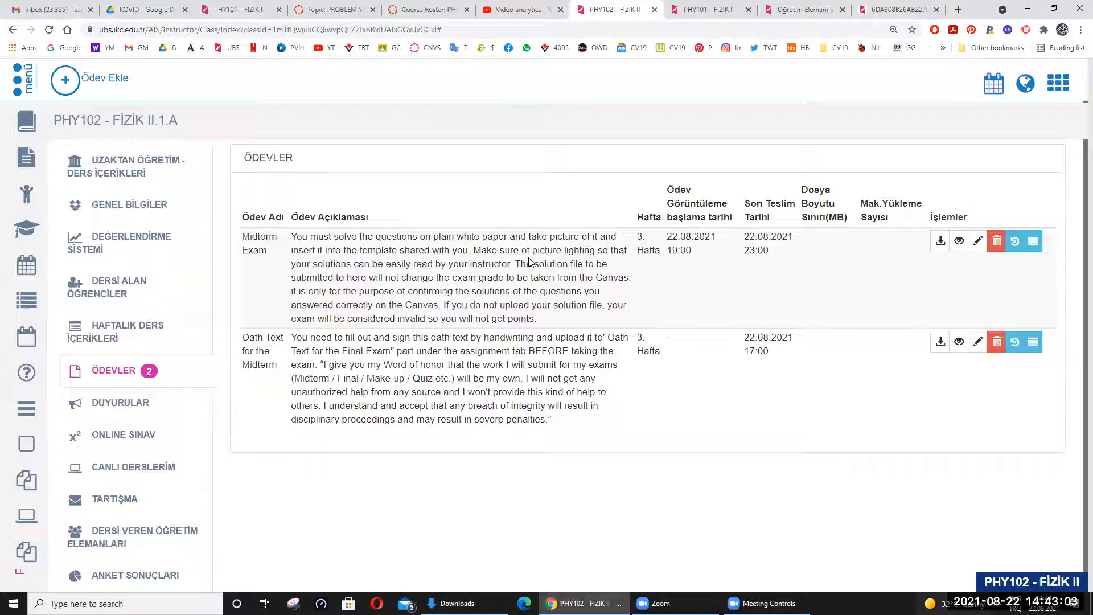
mouse_move(680, 371)
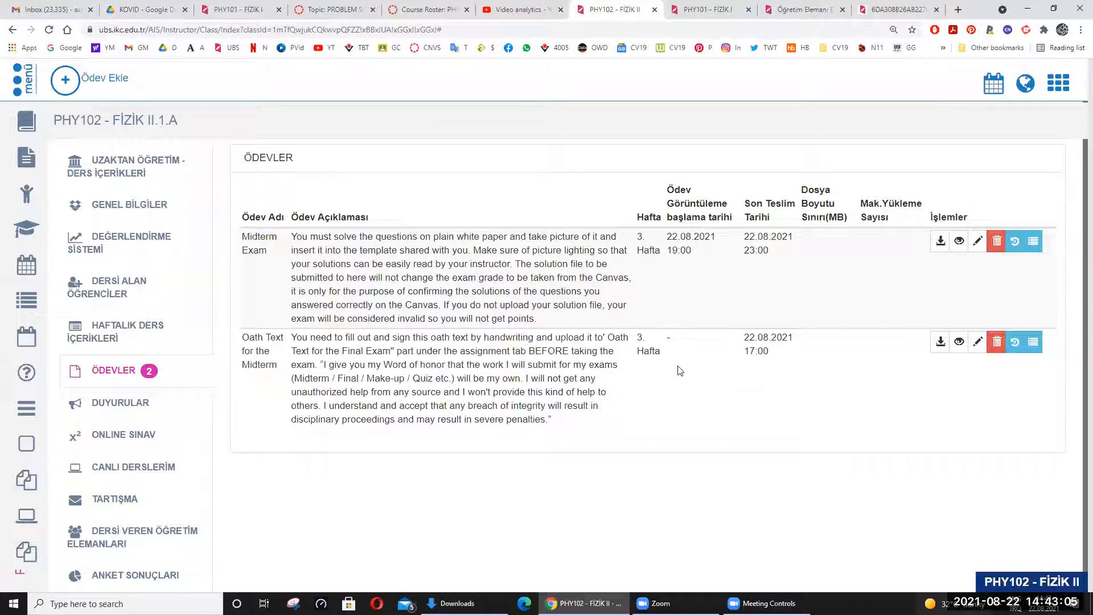
mouse_move(627, 369)
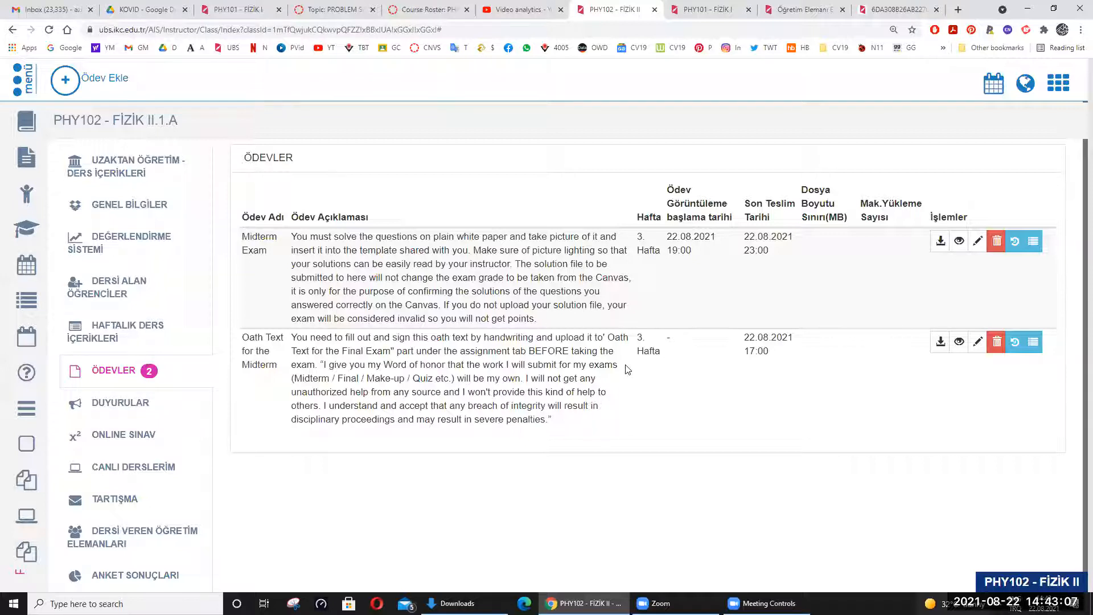
mouse_move(723, 413)
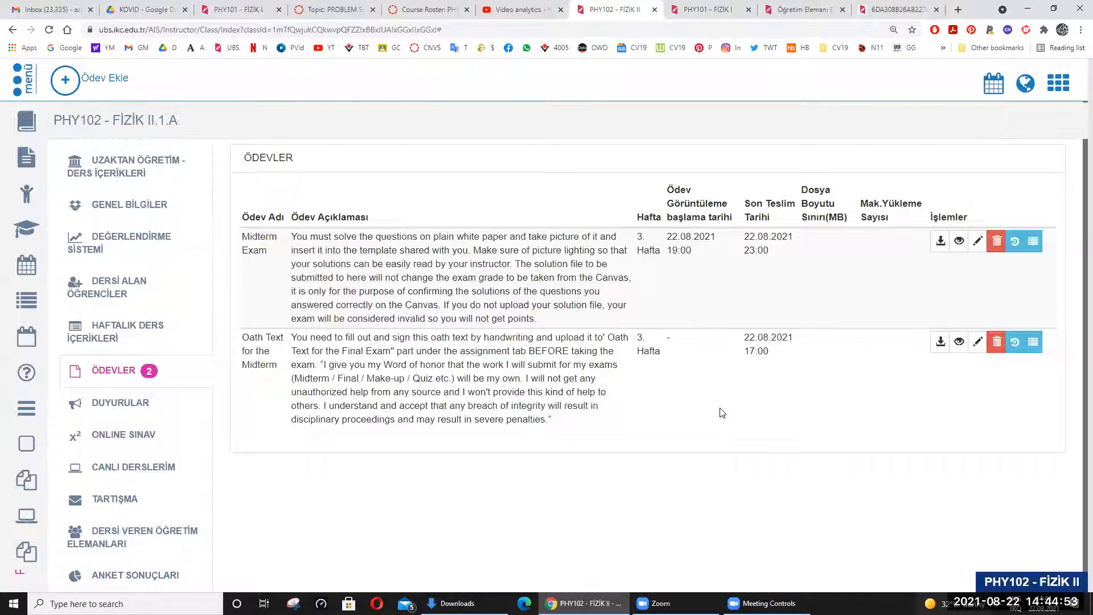
mouse_move(709, 362)
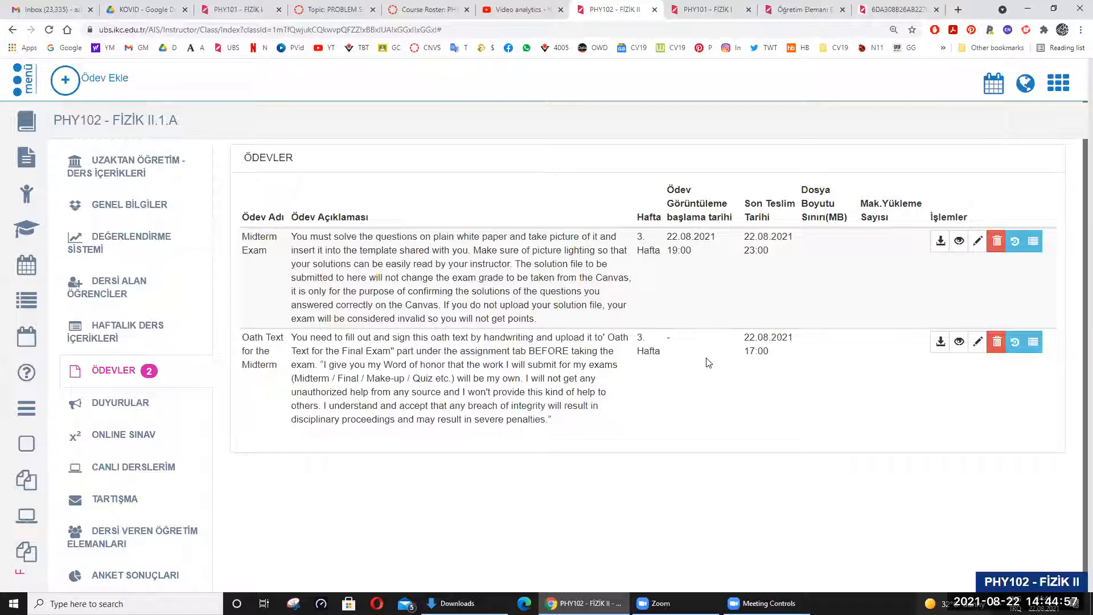
mouse_move(566, 394)
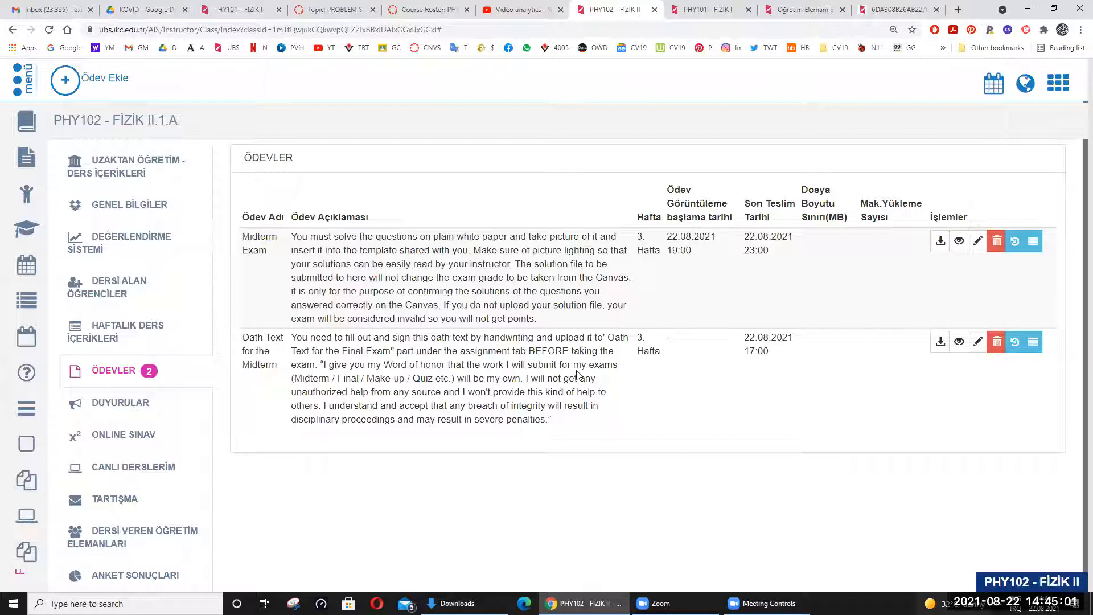
Glance at the Gmail inbox, then return to the Canvas problem-solving discussion board
click(40, 10)
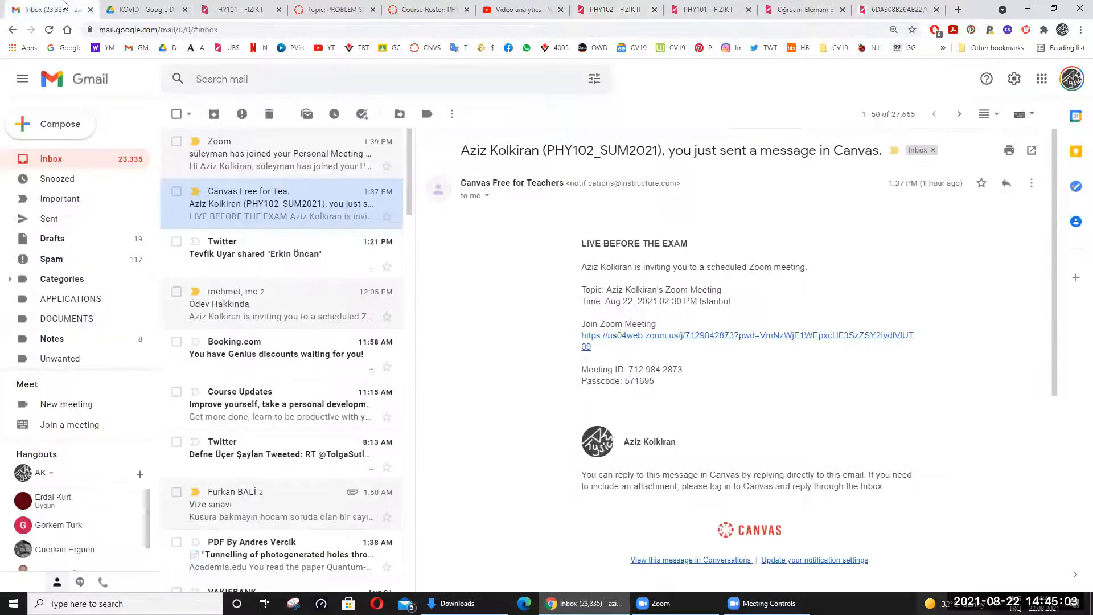
click(243, 10)
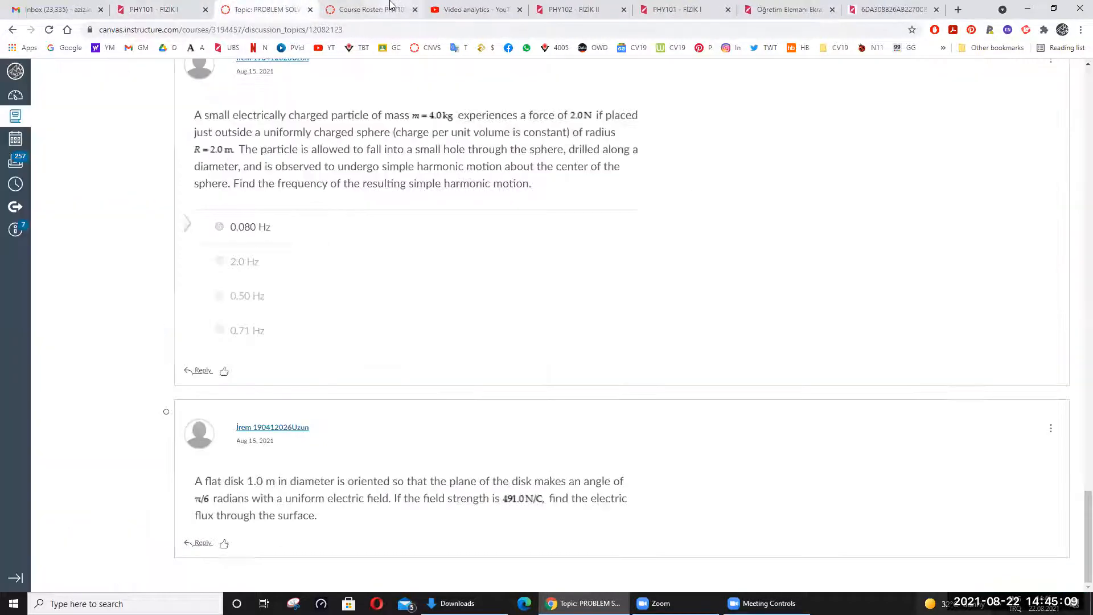
Show the PHY101 roster filtered to the one 'can' student, then start Discord
click(366, 10)
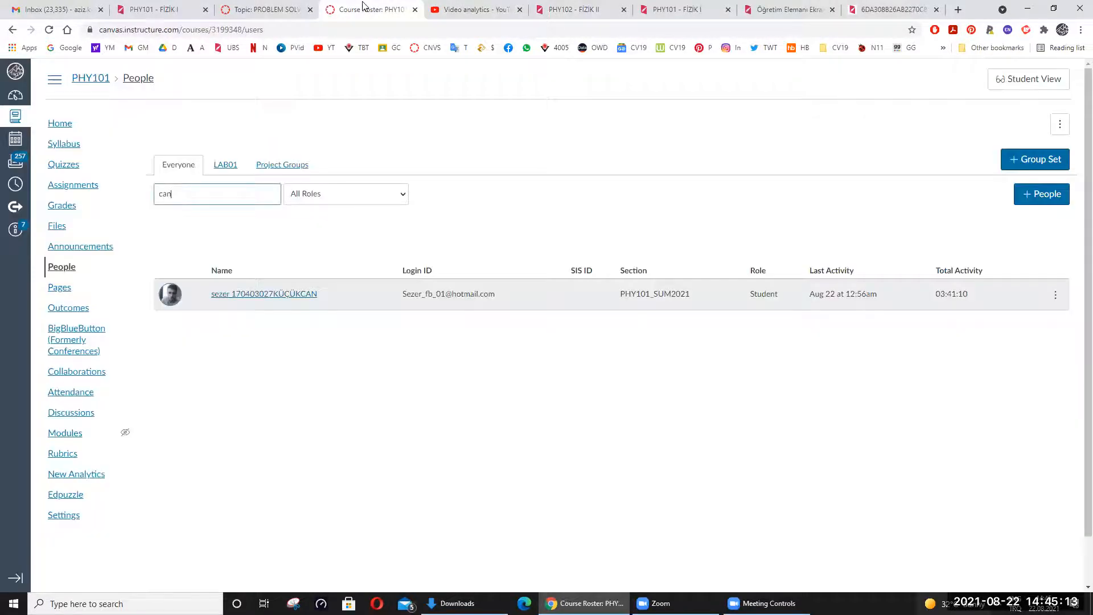
mouse_move(270, 10)
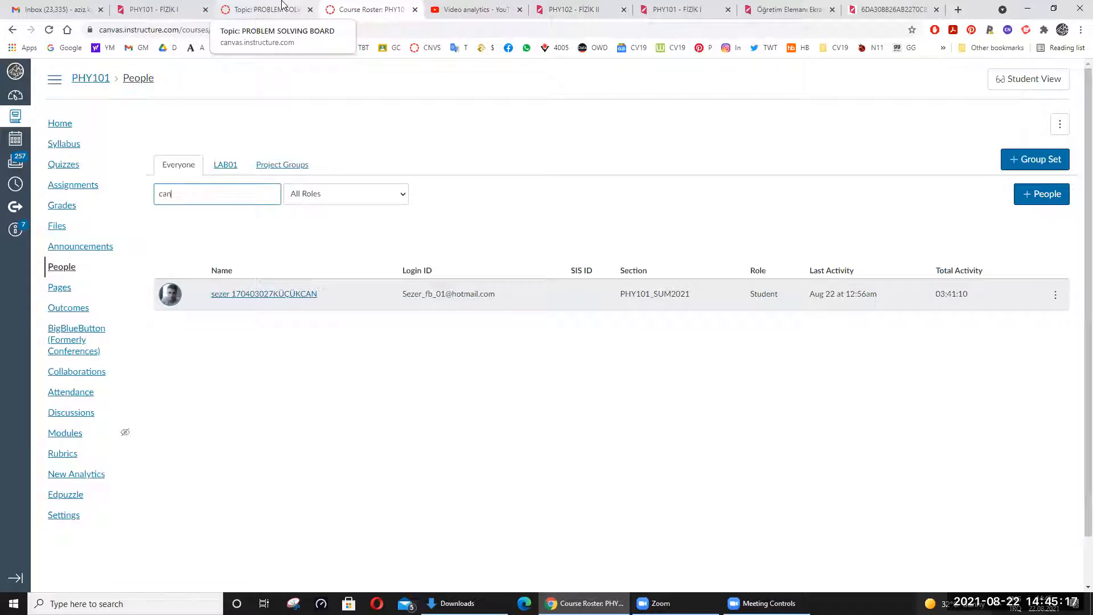
mouse_move(528, 547)
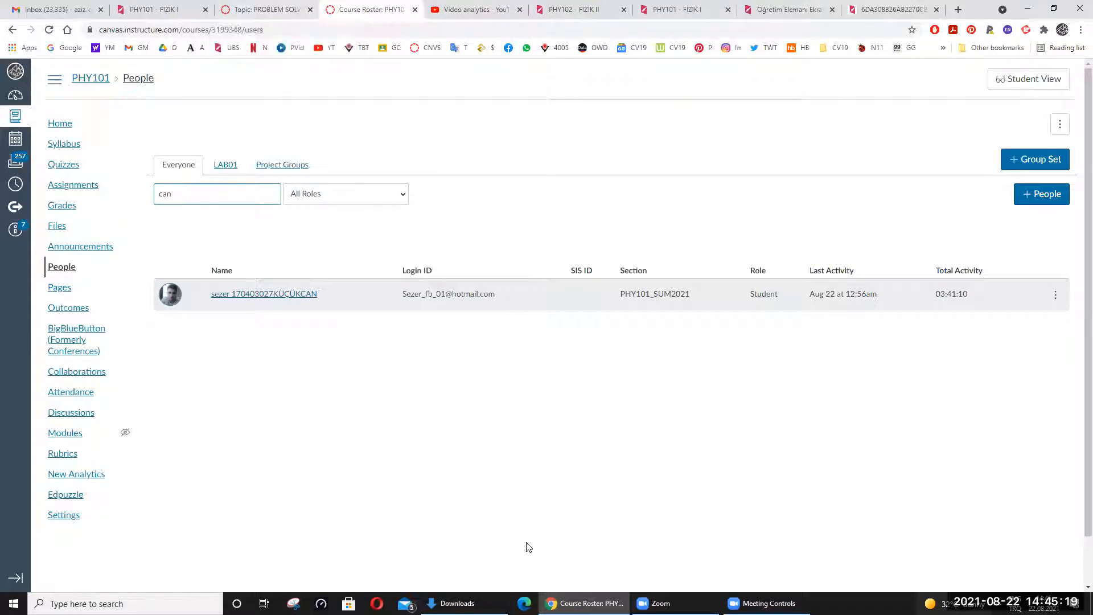
mouse_move(568, 335)
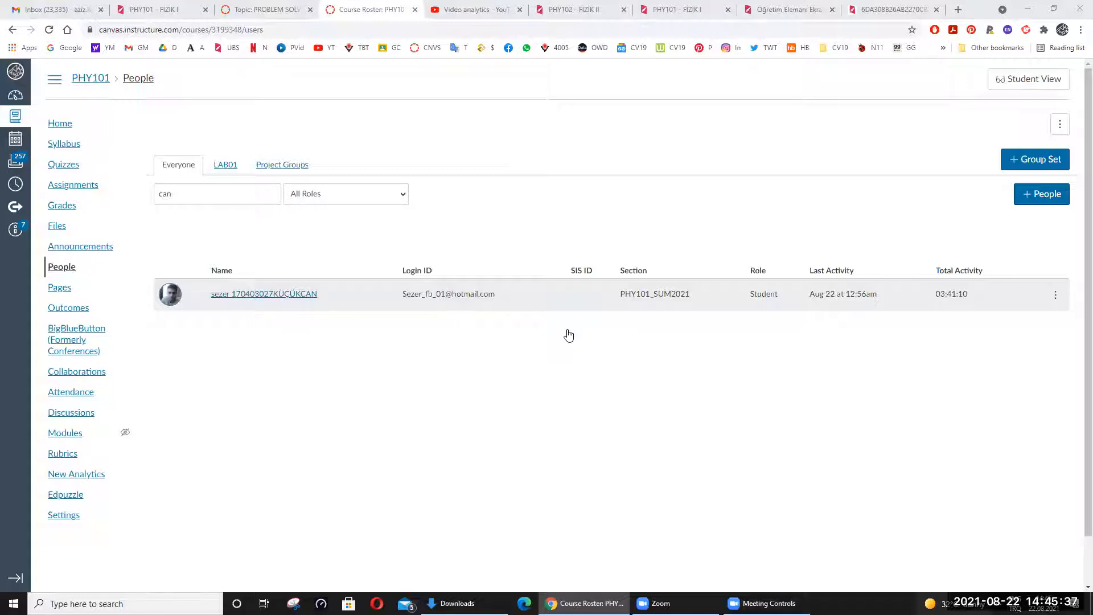
mouse_move(963, 492)
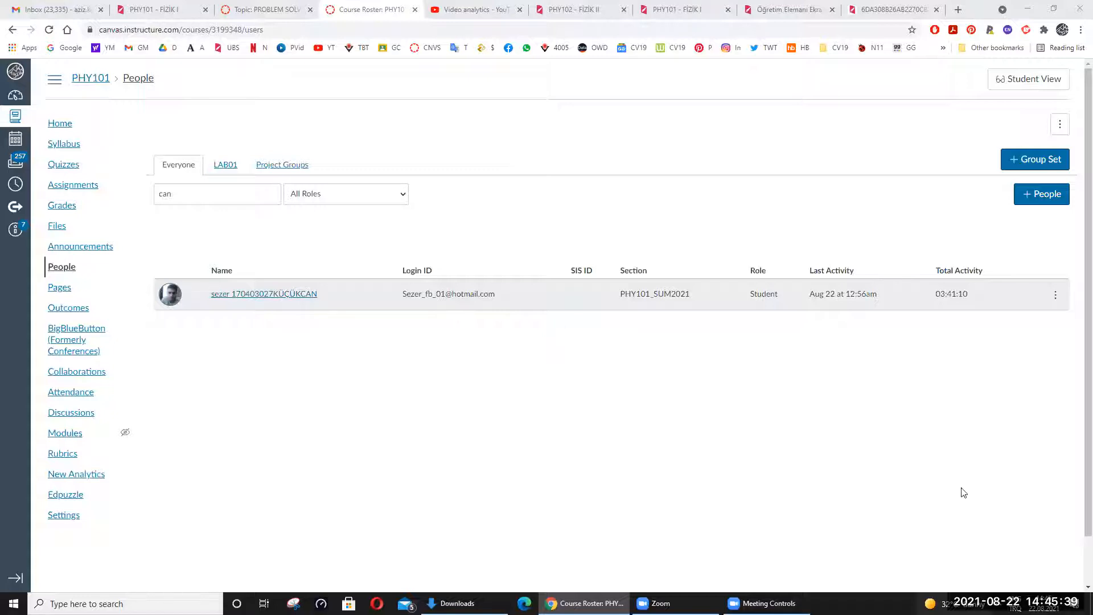
mouse_move(965, 401)
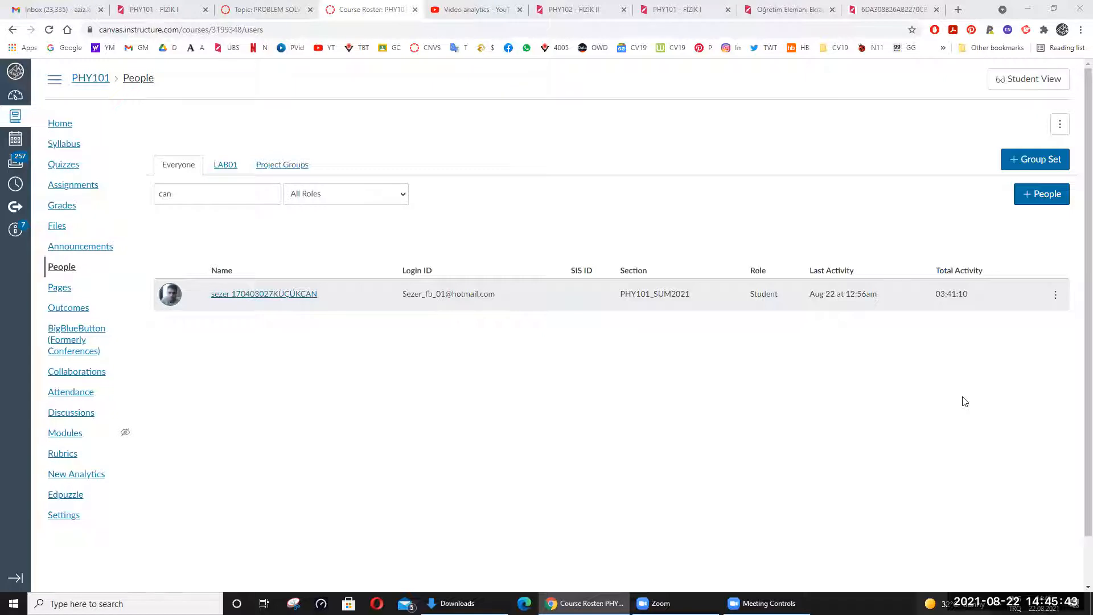
mouse_move(960, 422)
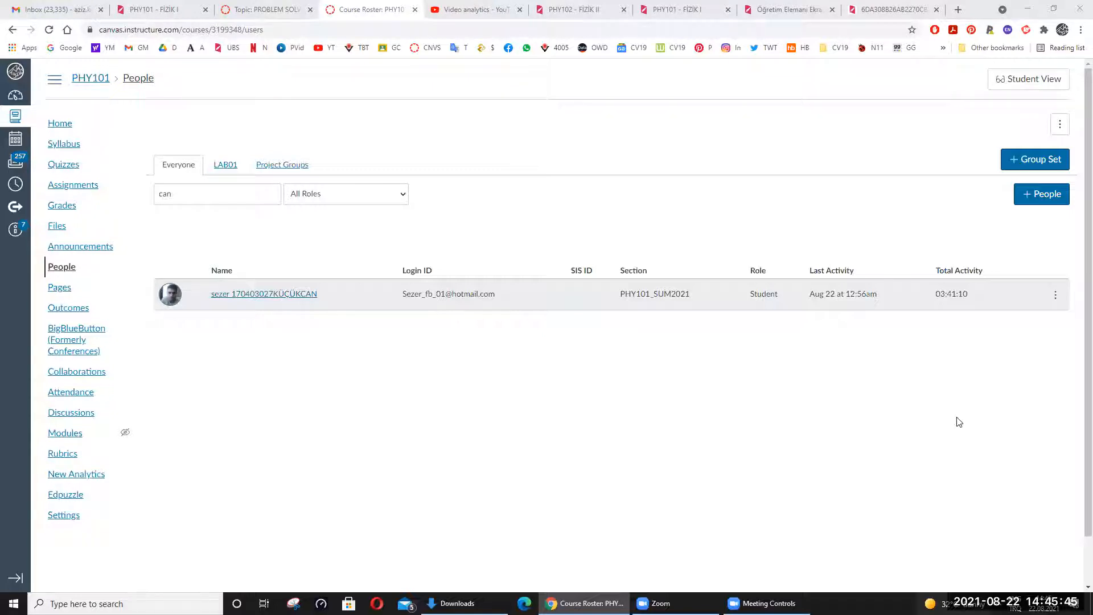
mouse_move(539, 368)
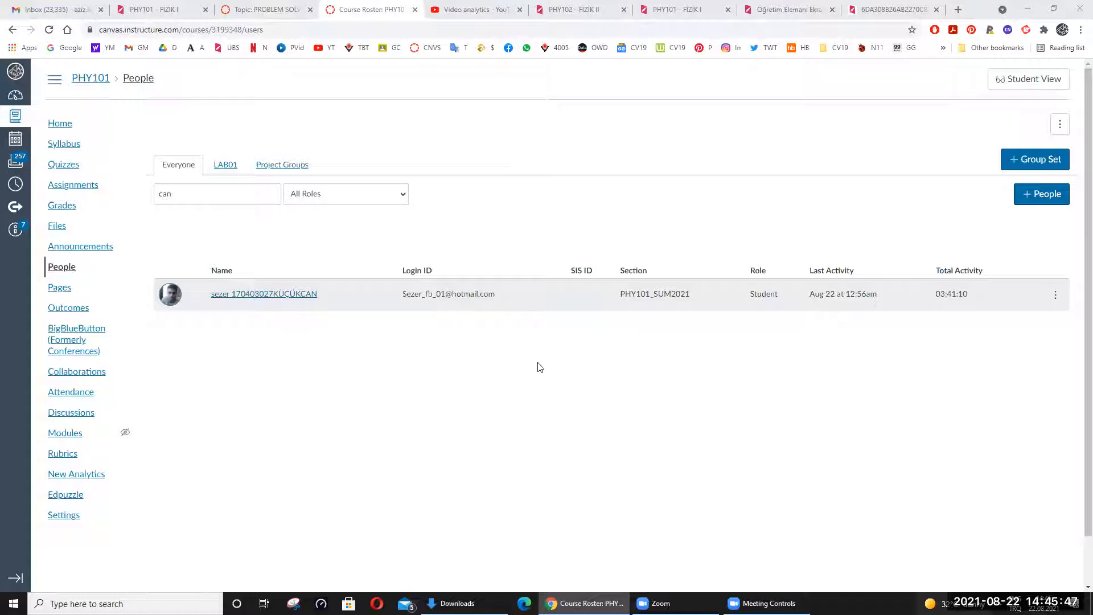
mouse_move(555, 399)
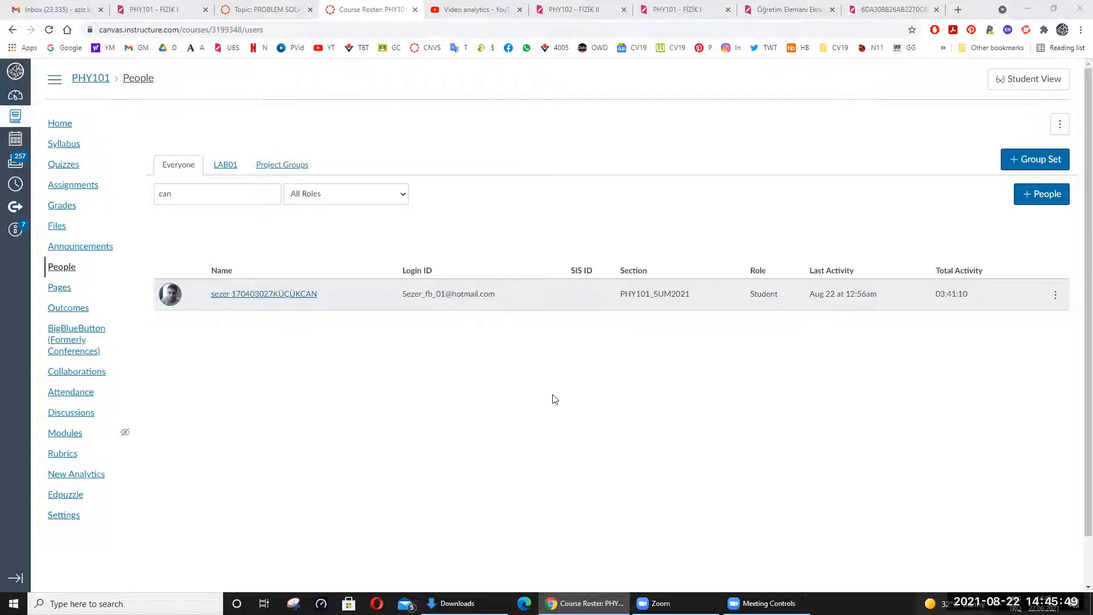
mouse_move(609, 408)
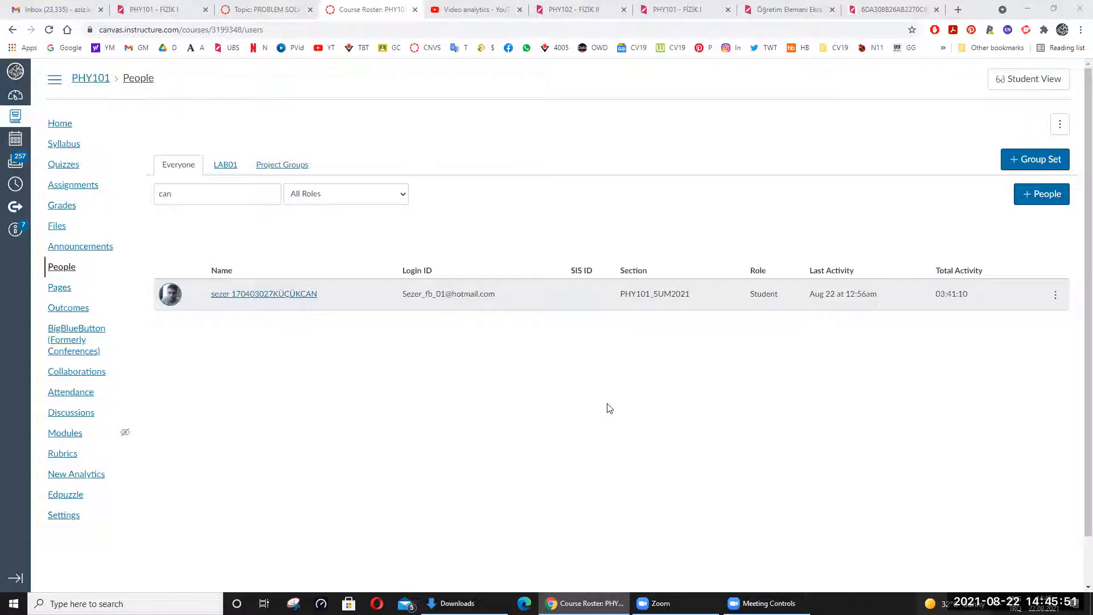
mouse_move(513, 513)
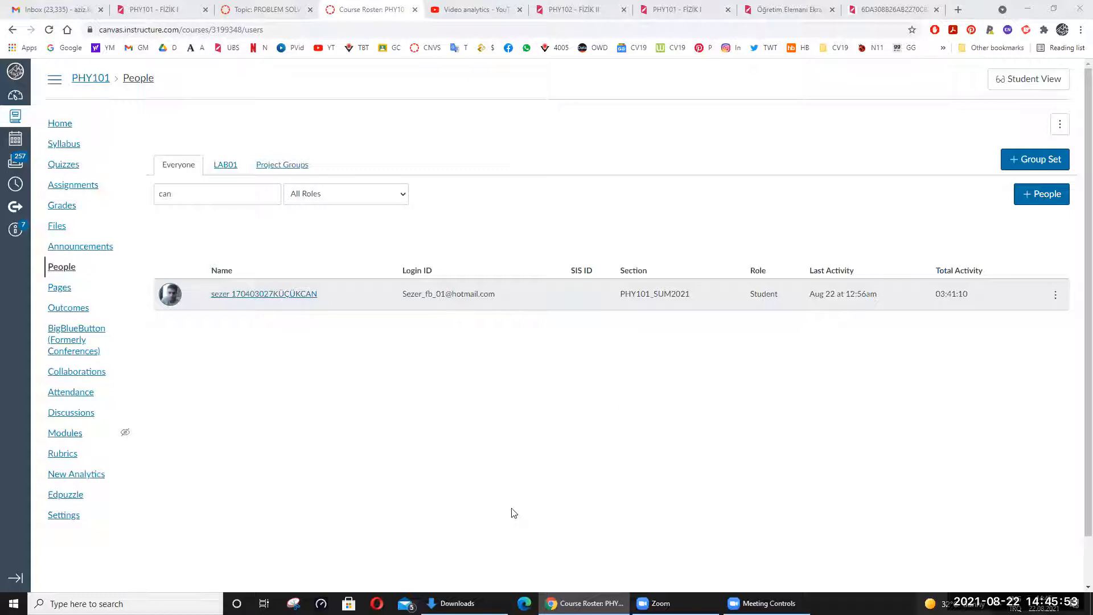
mouse_move(700, 498)
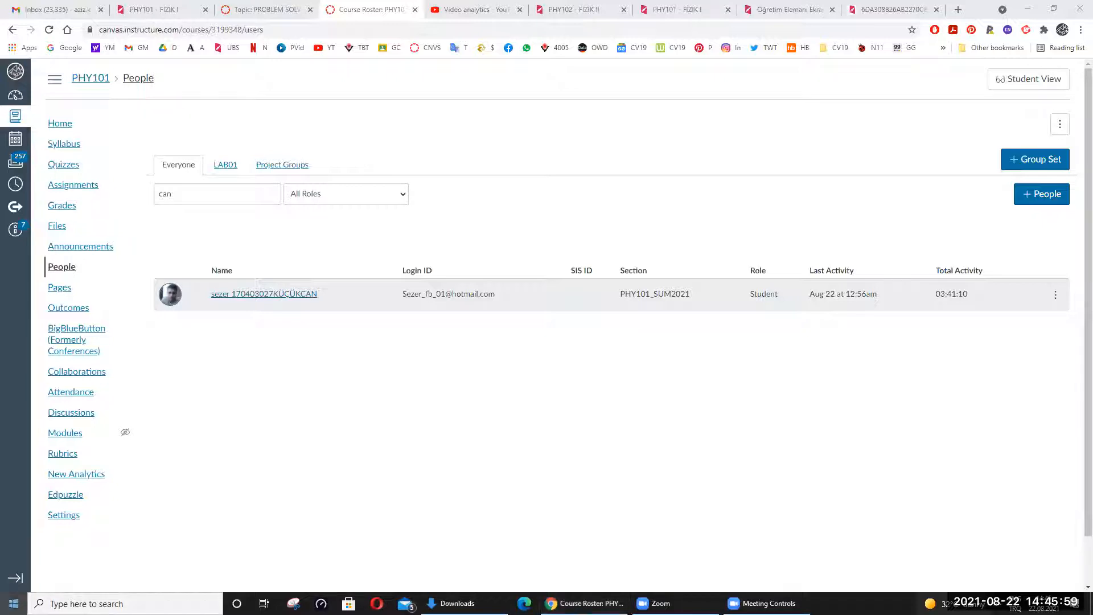
click(11, 604)
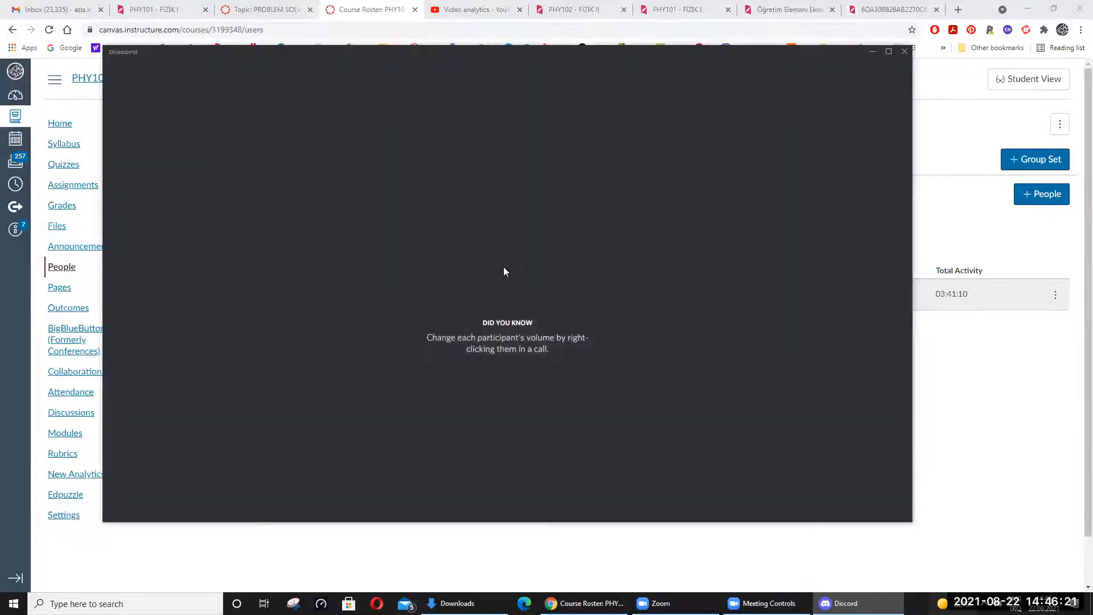
Copy an IKCU Classroom server invite link from the phy102 channel's Invite People dialog
click(123, 111)
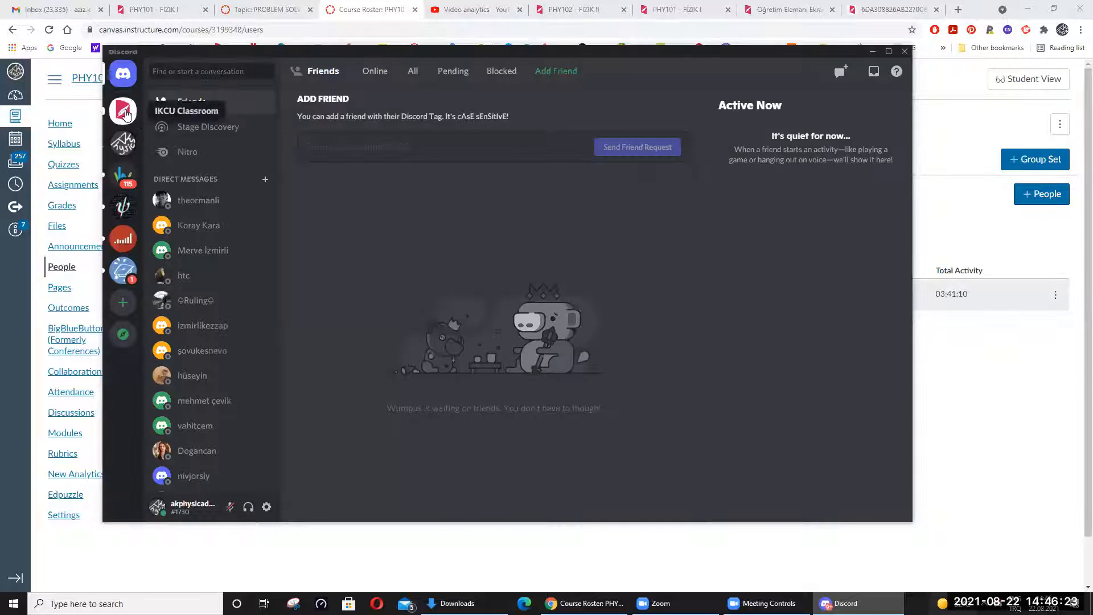
click(123, 111)
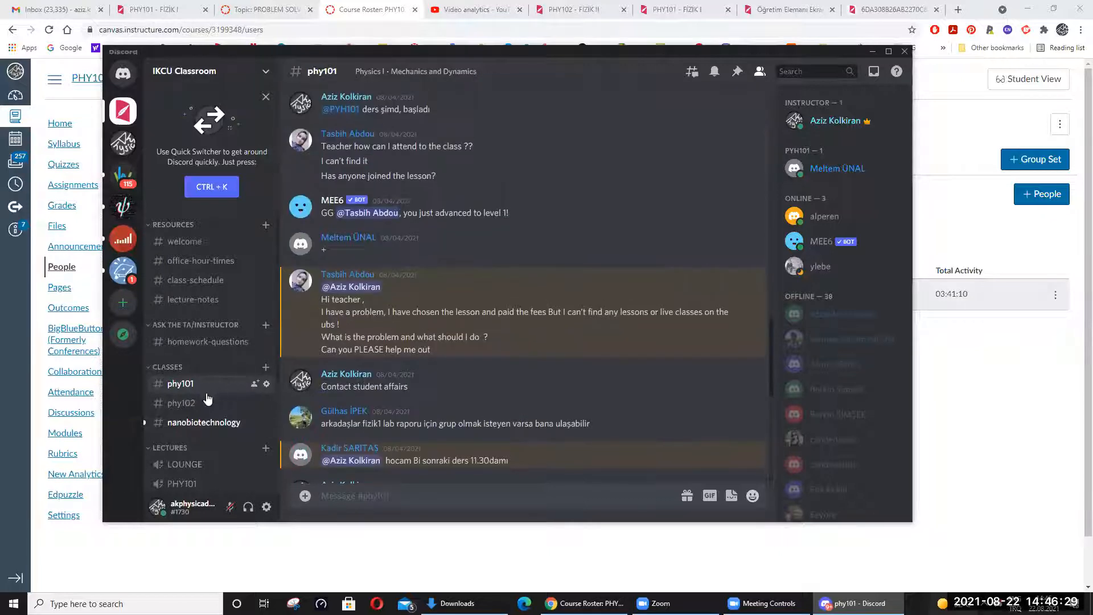
click(181, 403)
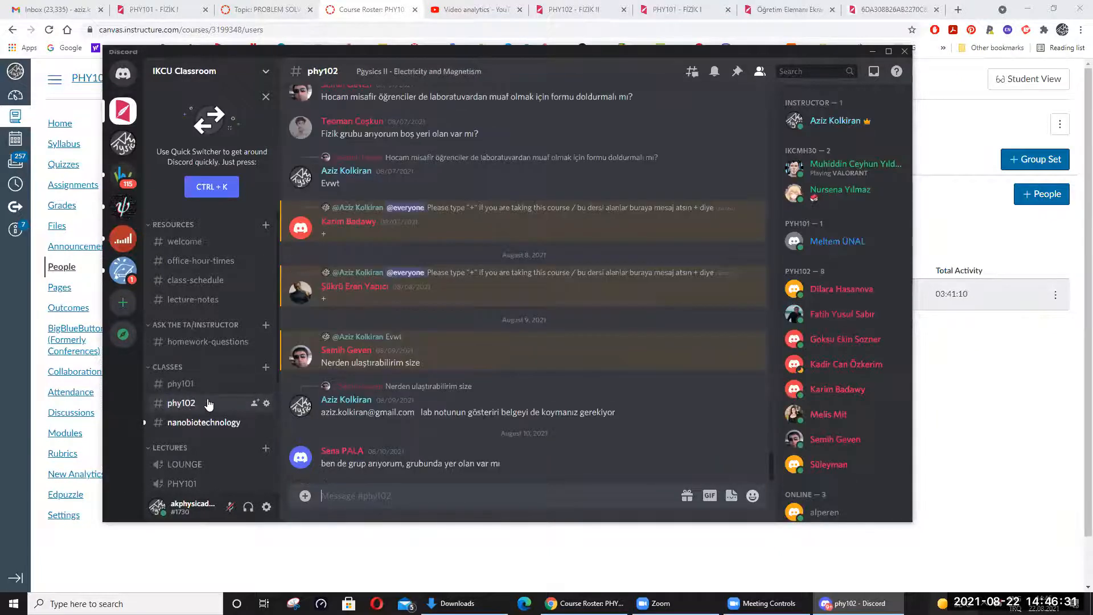
right_click(181, 403)
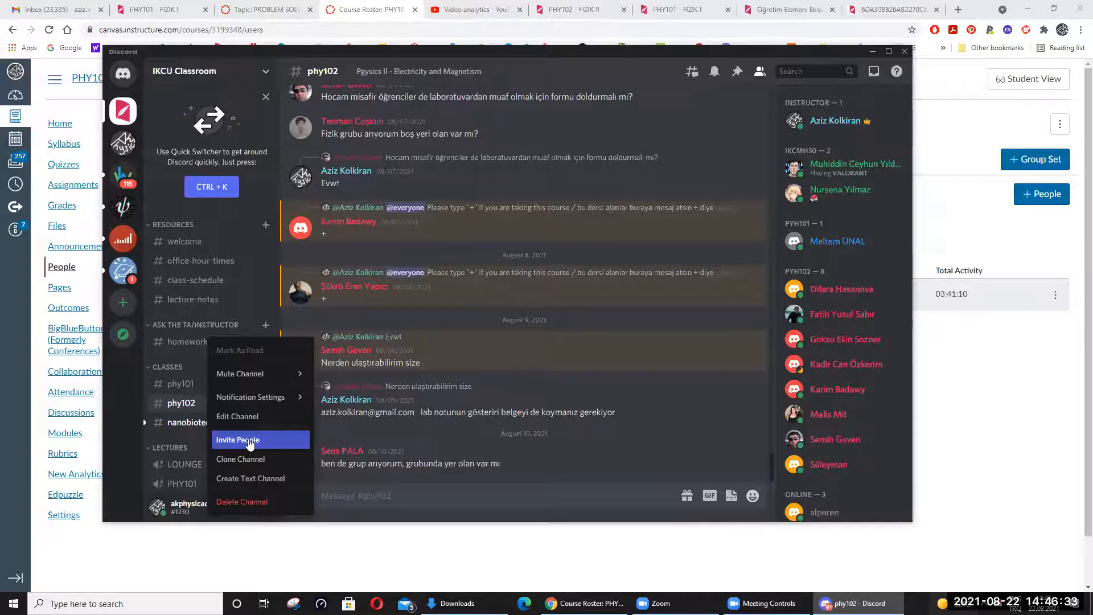
click(237, 439)
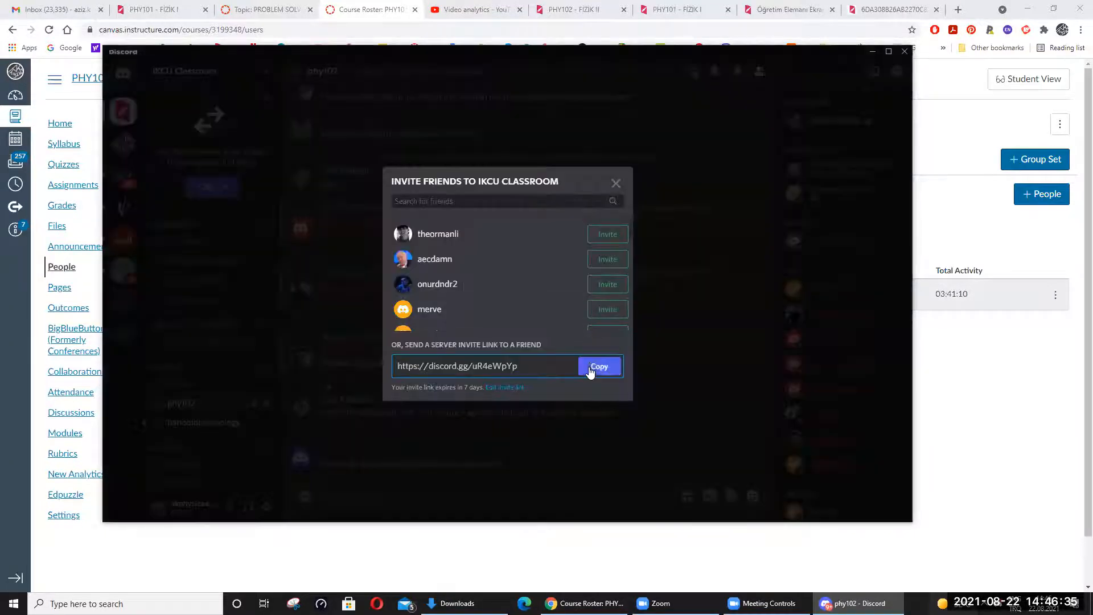
click(616, 183)
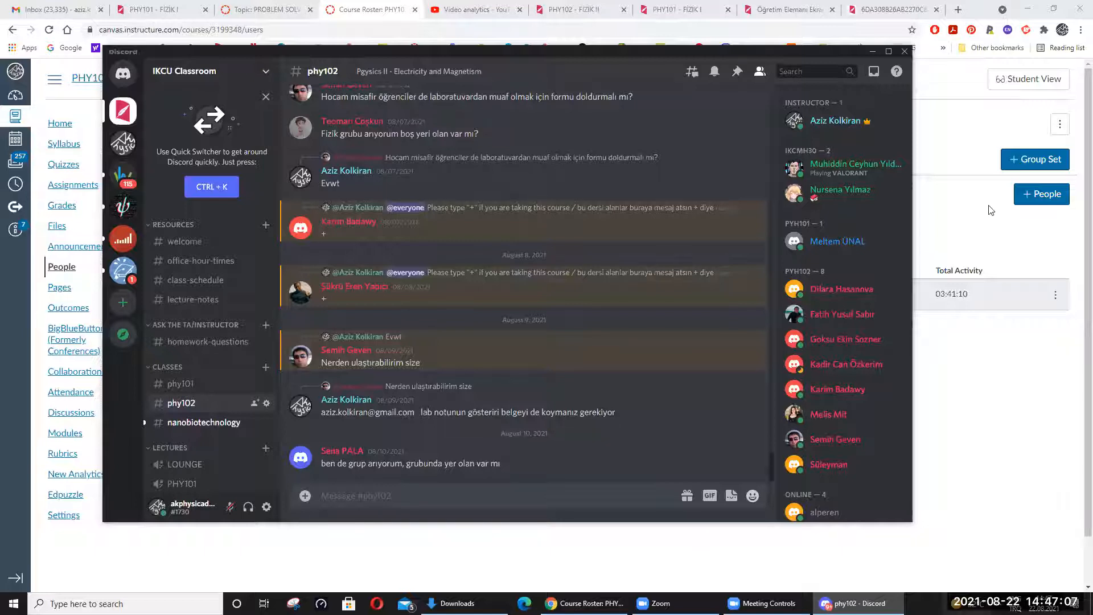
mouse_move(965, 285)
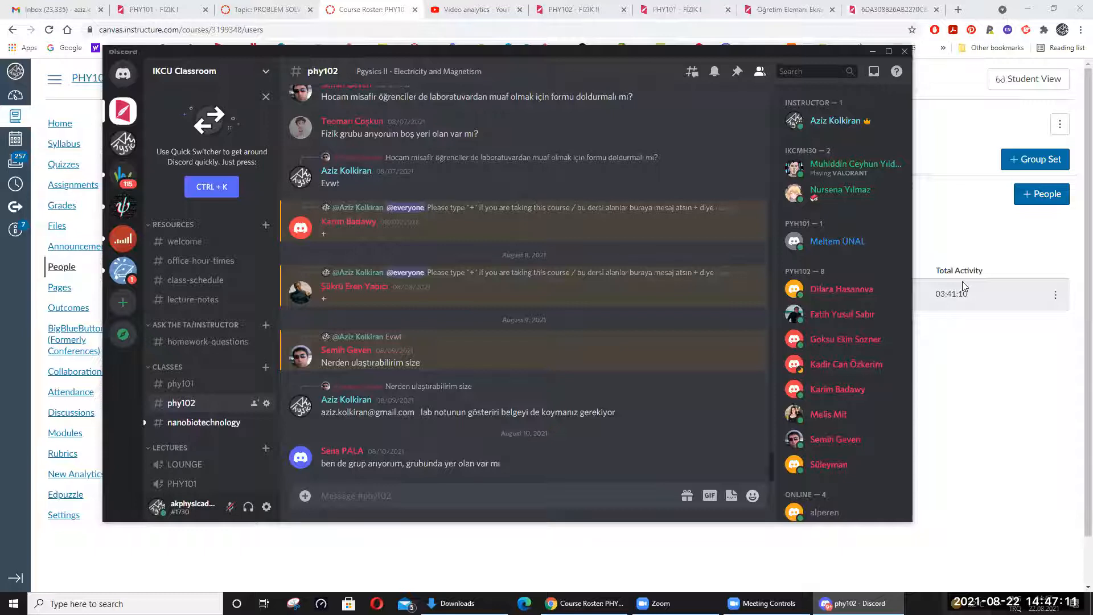
mouse_move(618, 41)
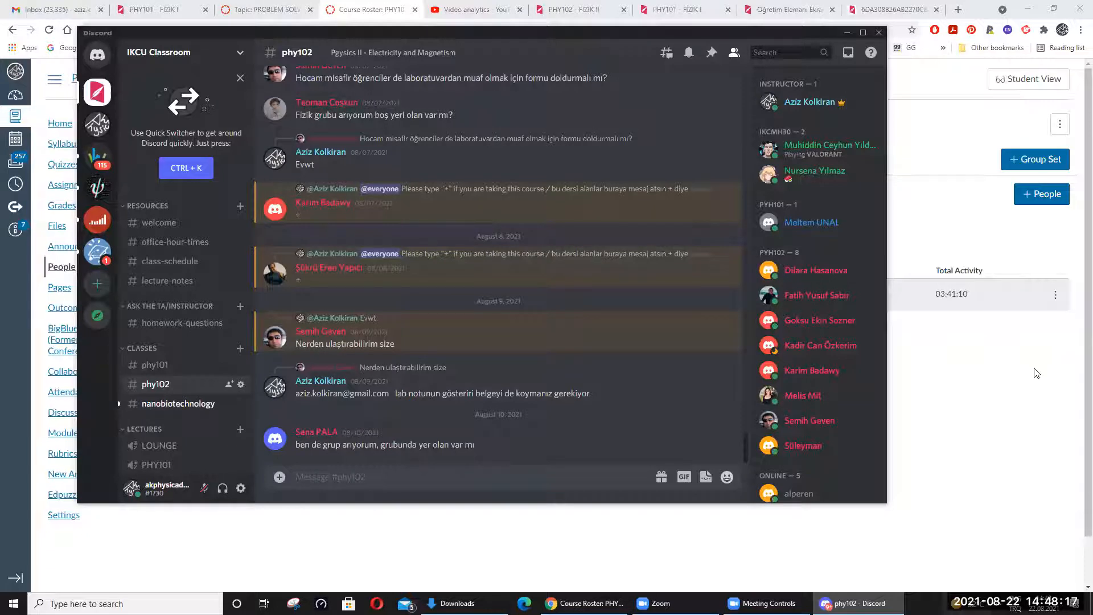
mouse_move(1037, 387)
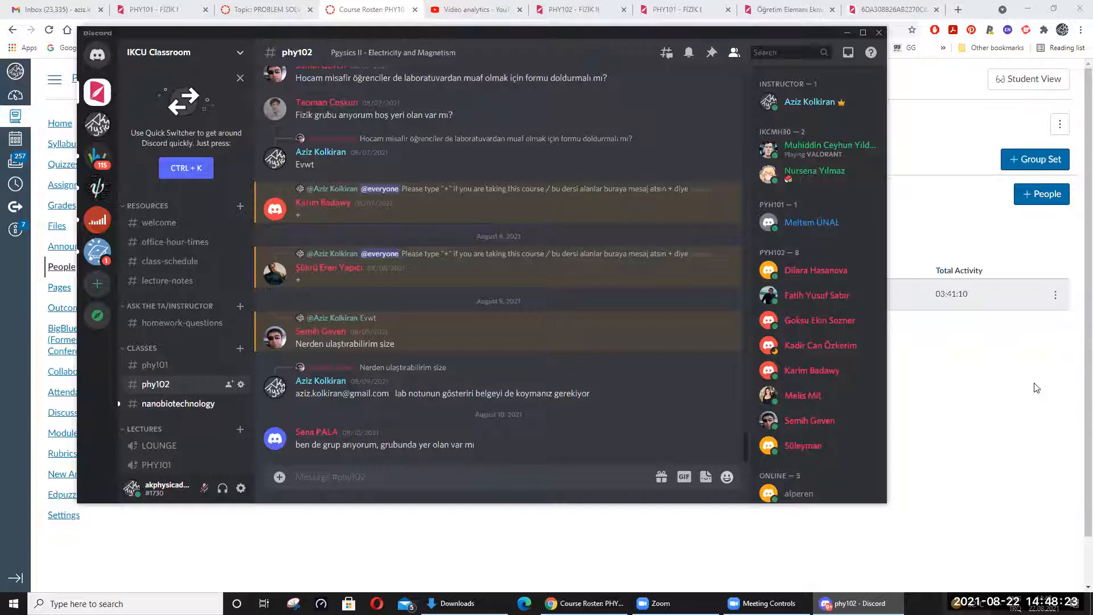
mouse_move(1059, 332)
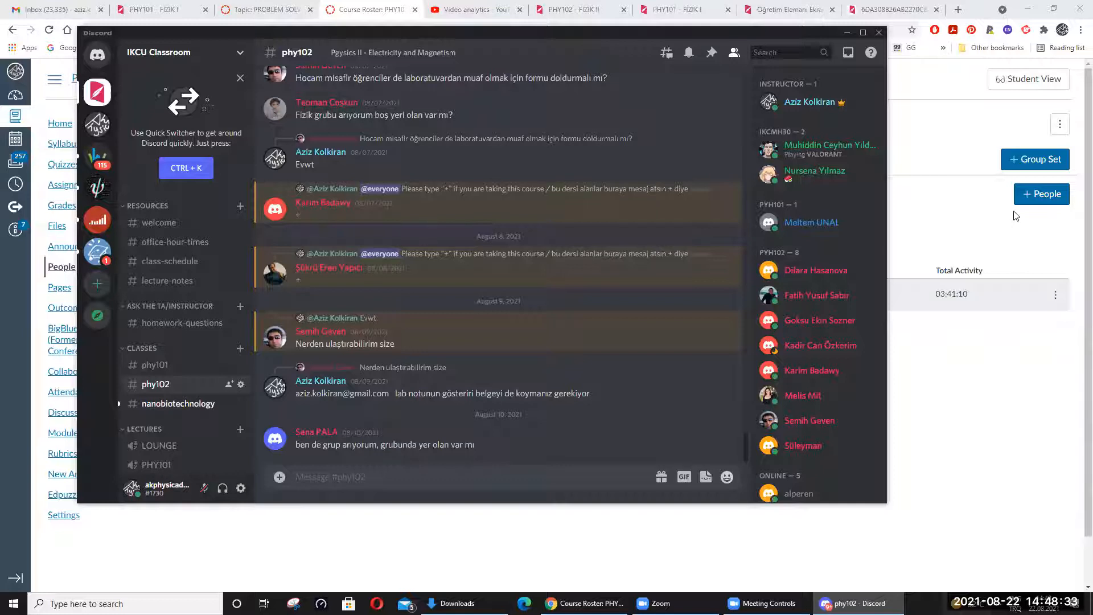
mouse_move(484, 530)
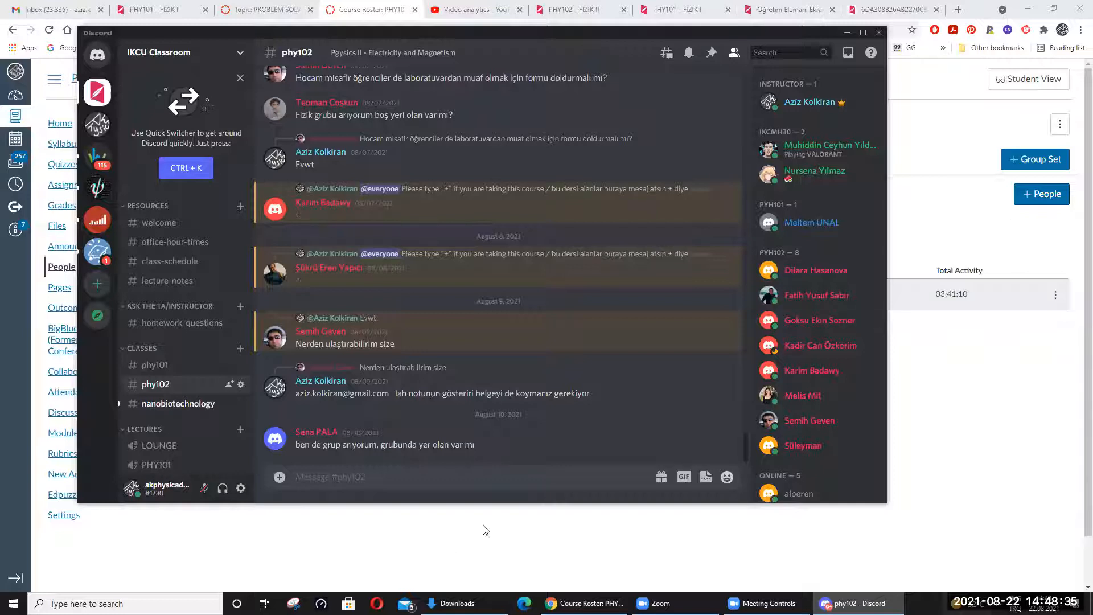
mouse_move(557, 495)
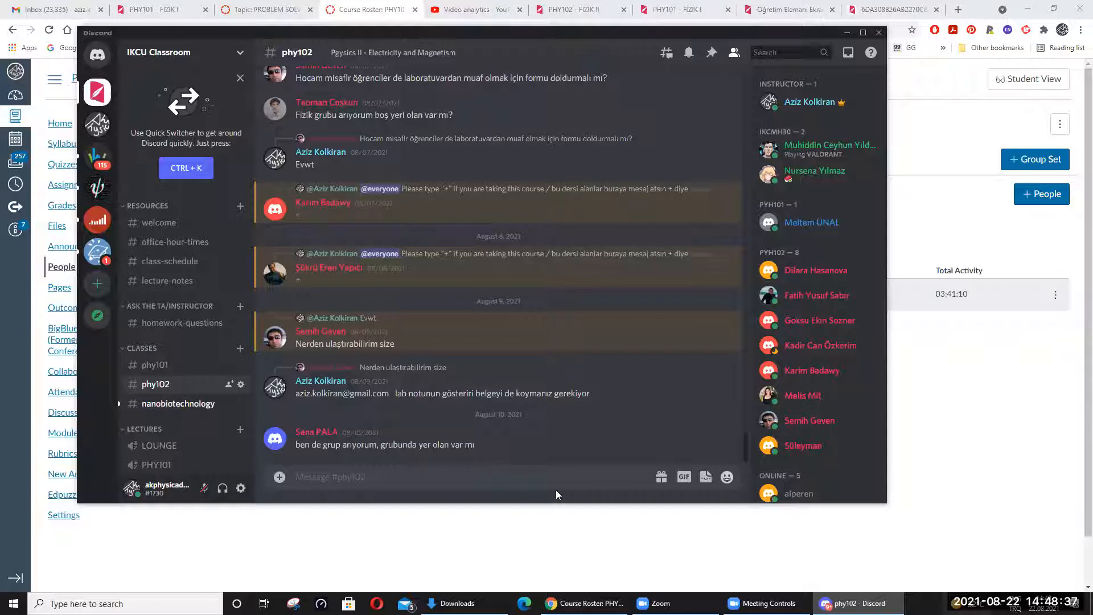
mouse_move(287, 439)
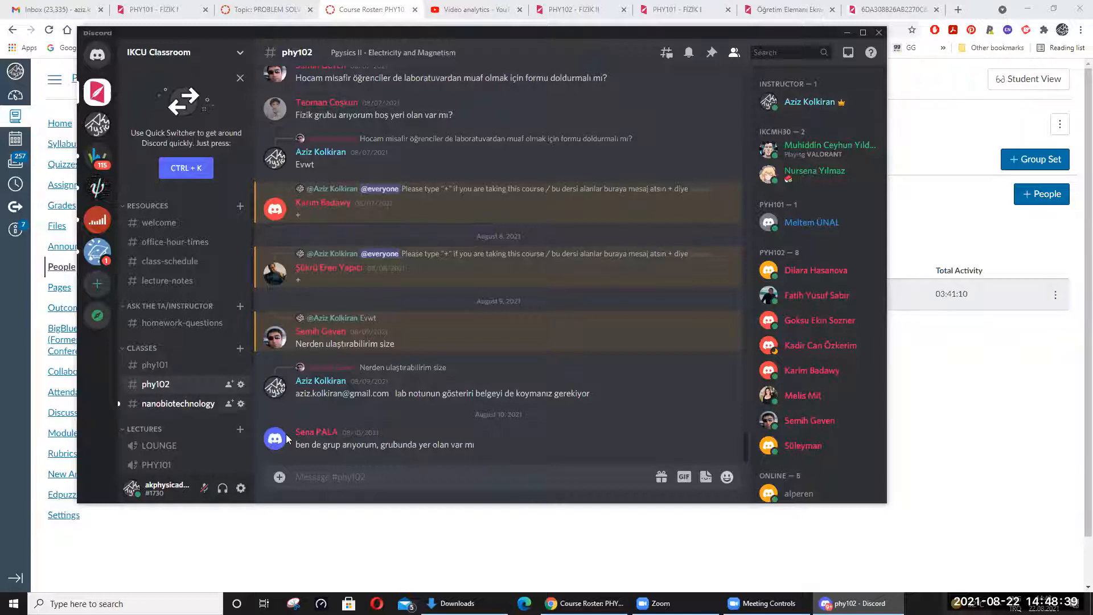
click(178, 403)
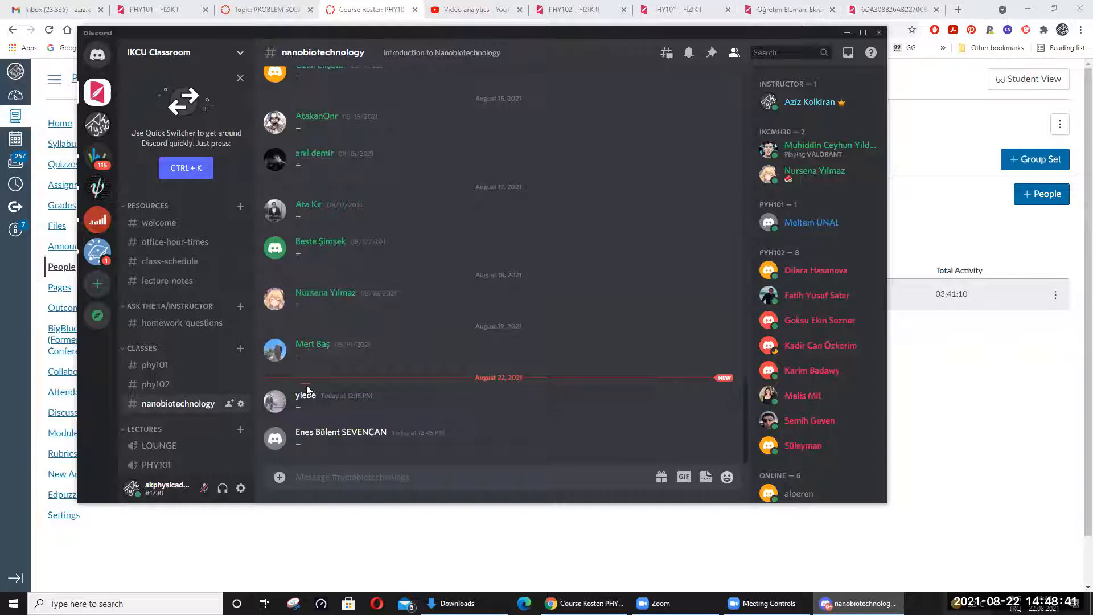
click(305, 395)
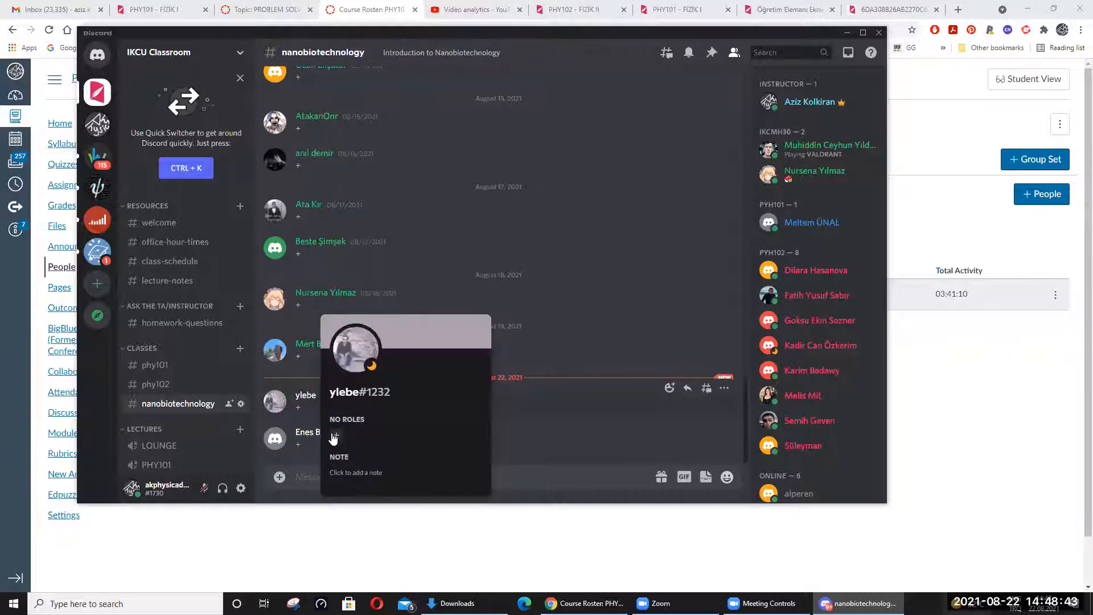
click(334, 435)
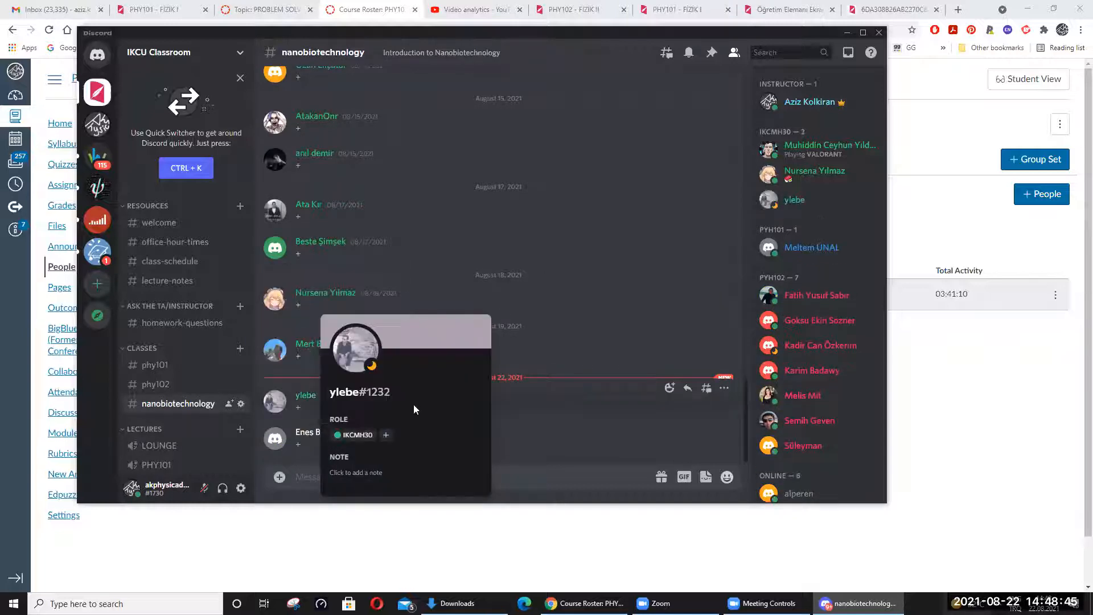
click(341, 433)
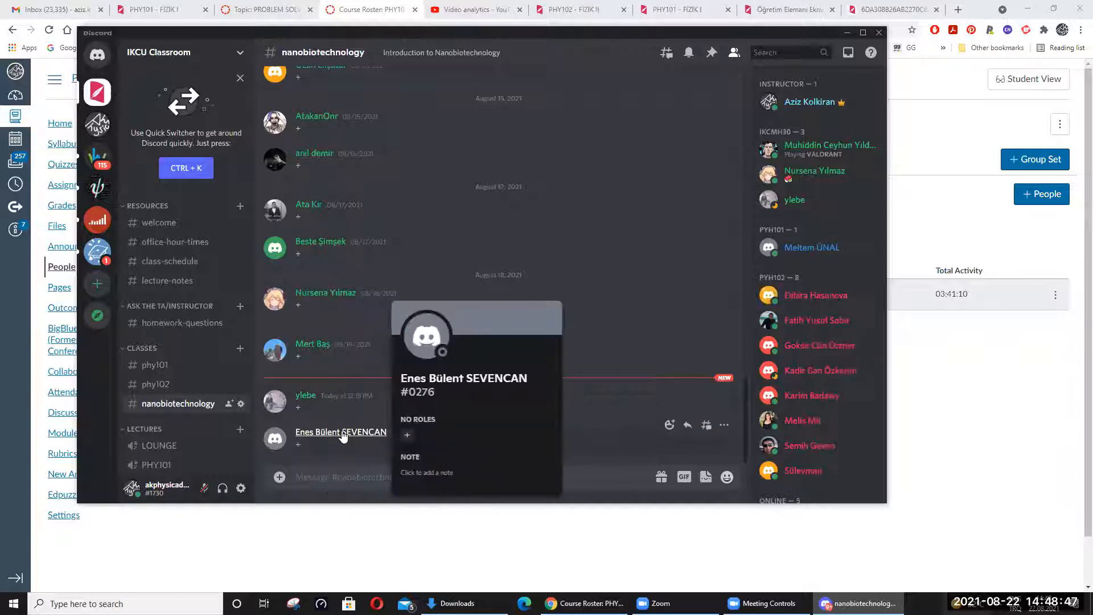
click(407, 434)
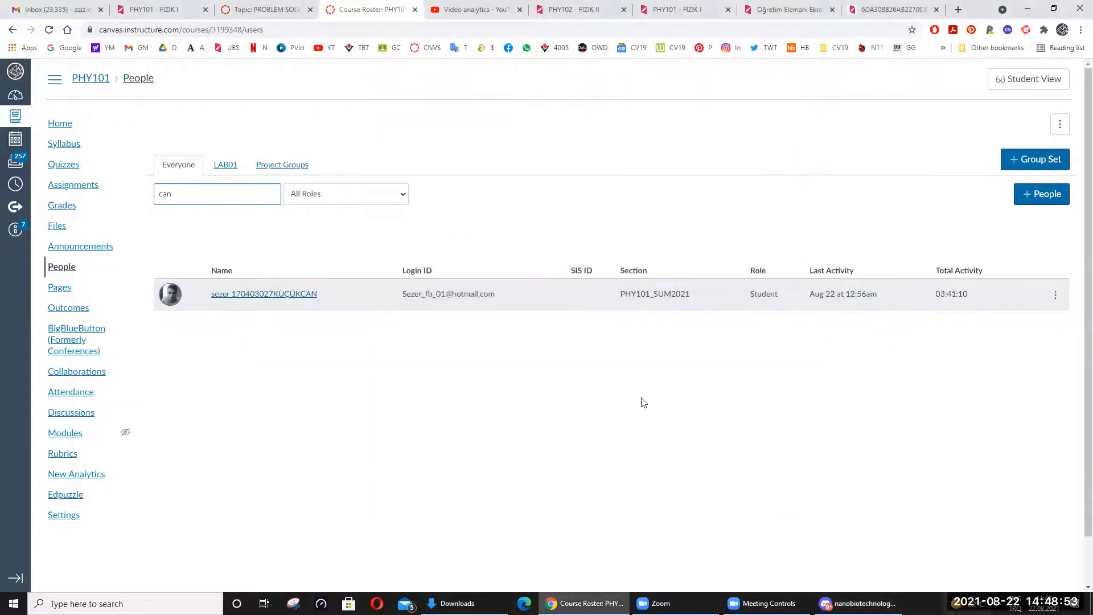
mouse_move(520, 487)
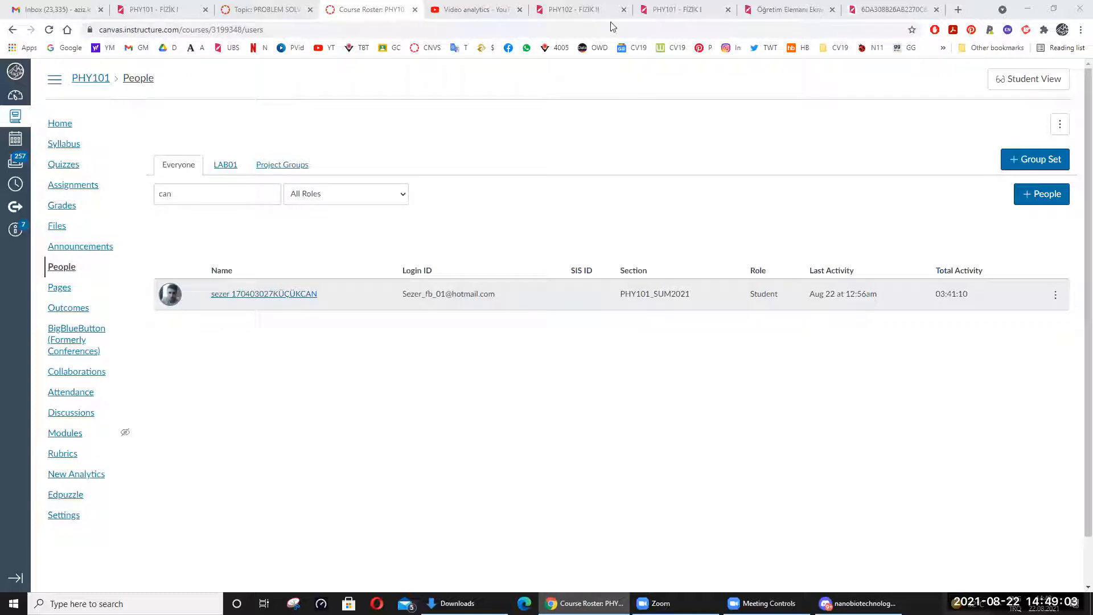
Switch to the UBS PHY102 assignments page listing Midterm Exam and Oath Text
click(572, 9)
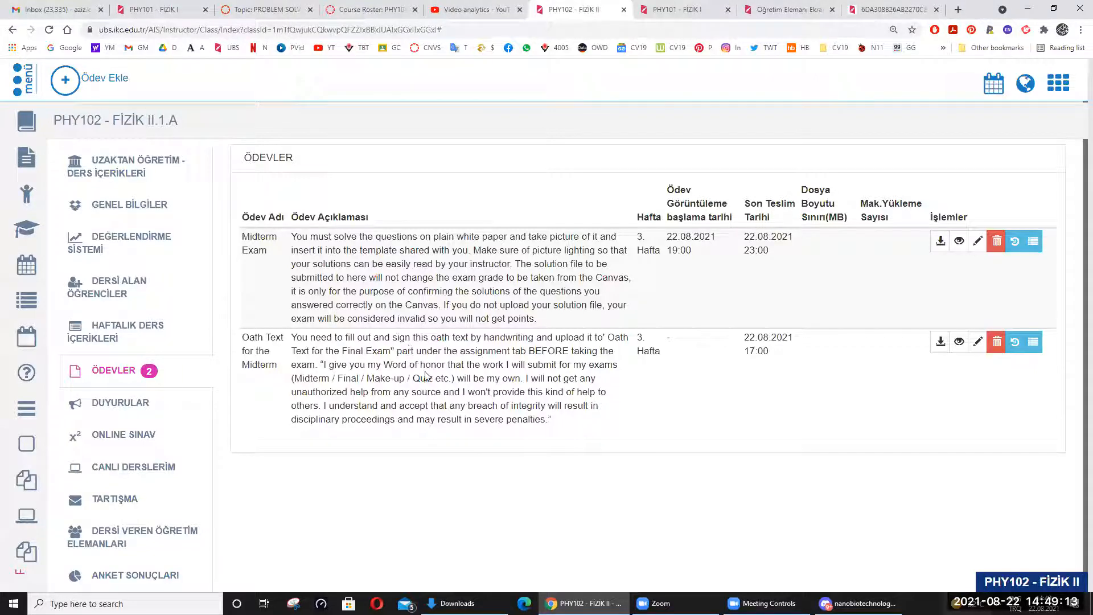
mouse_move(418, 345)
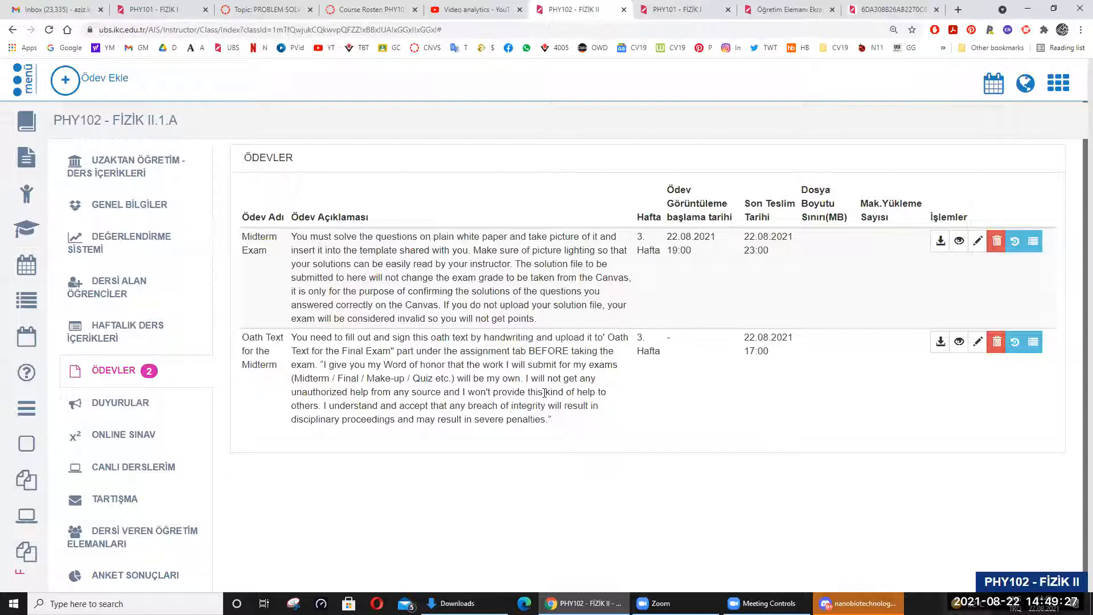
Bring Discord back in front of the UBS assignments page
click(860, 604)
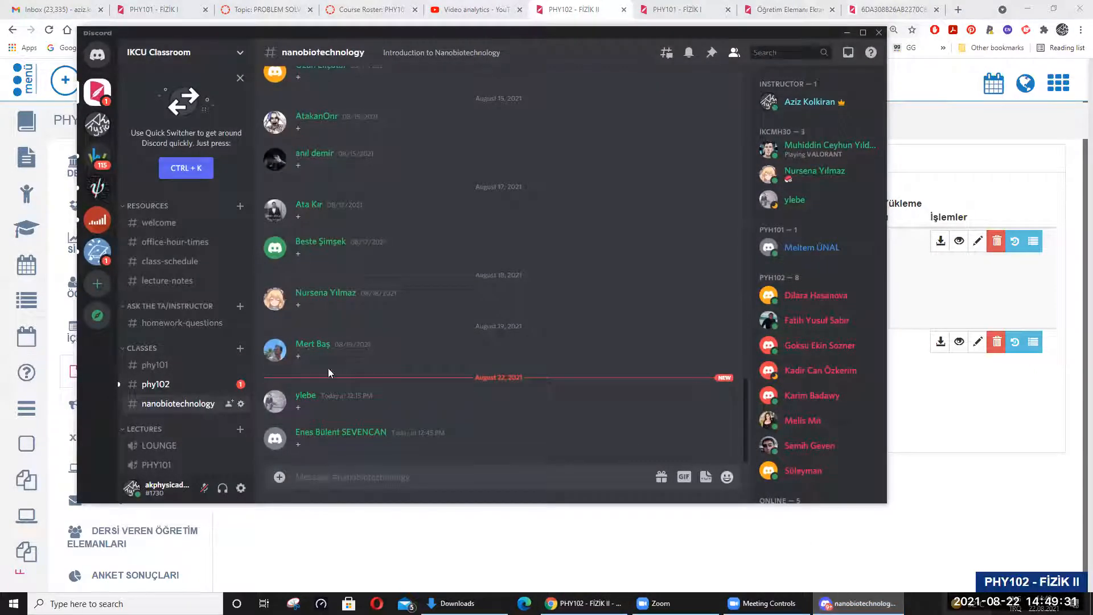
Give the newest phy102 student who replied '+' the PYH102 role
click(155, 384)
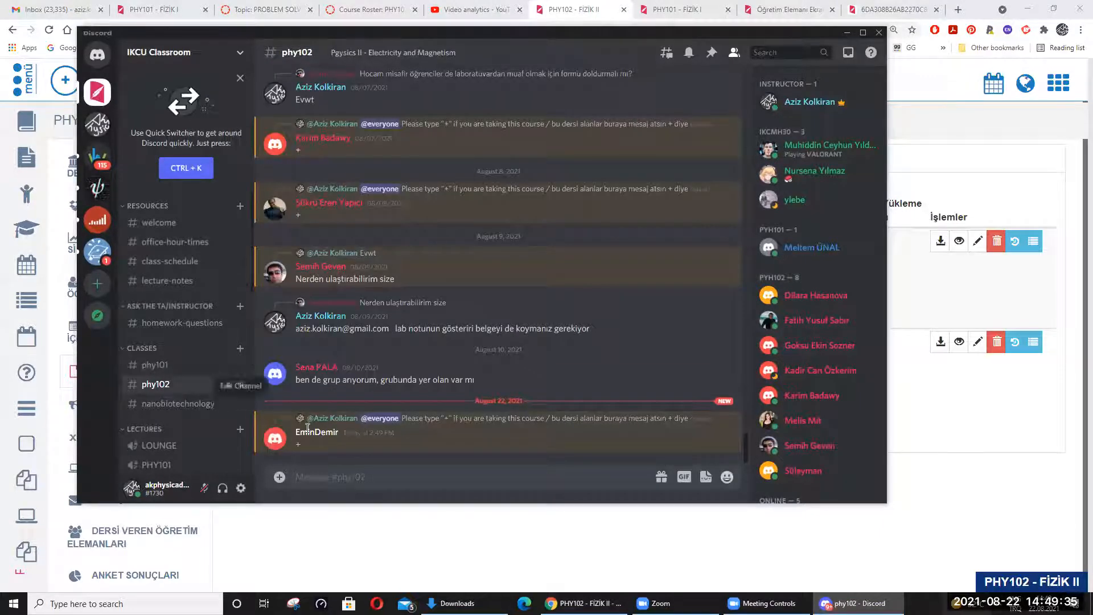
mouse_move(327, 436)
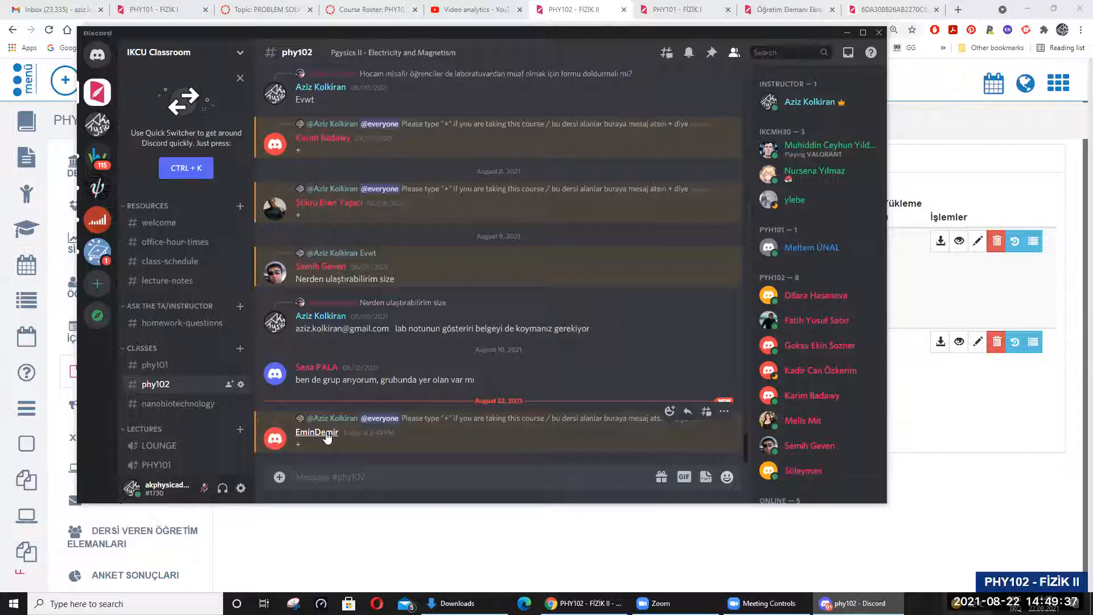
click(316, 433)
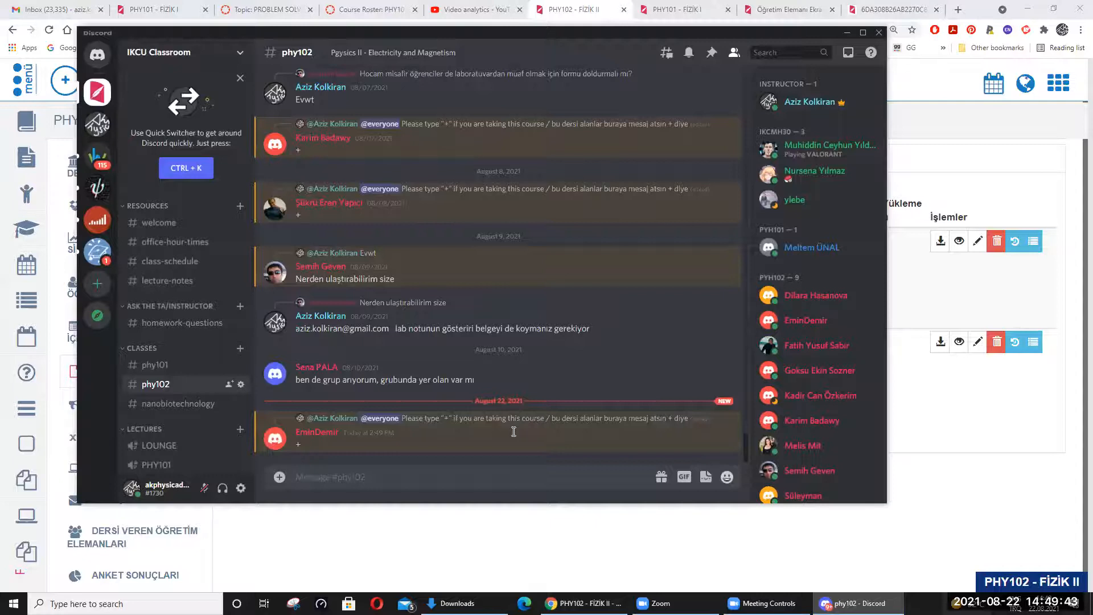
mouse_move(471, 532)
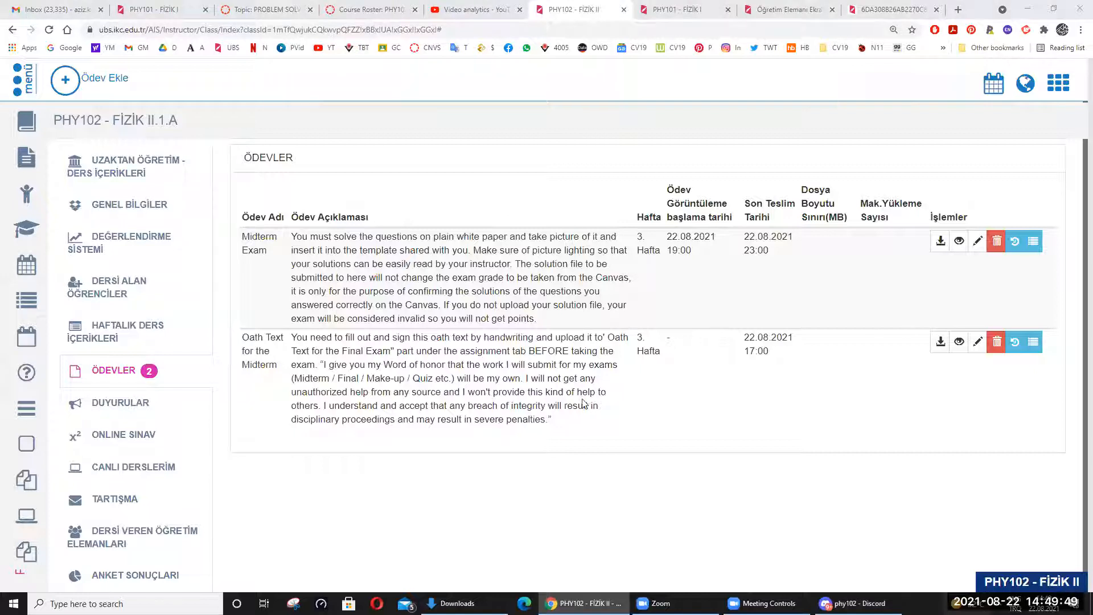
mouse_move(406, 392)
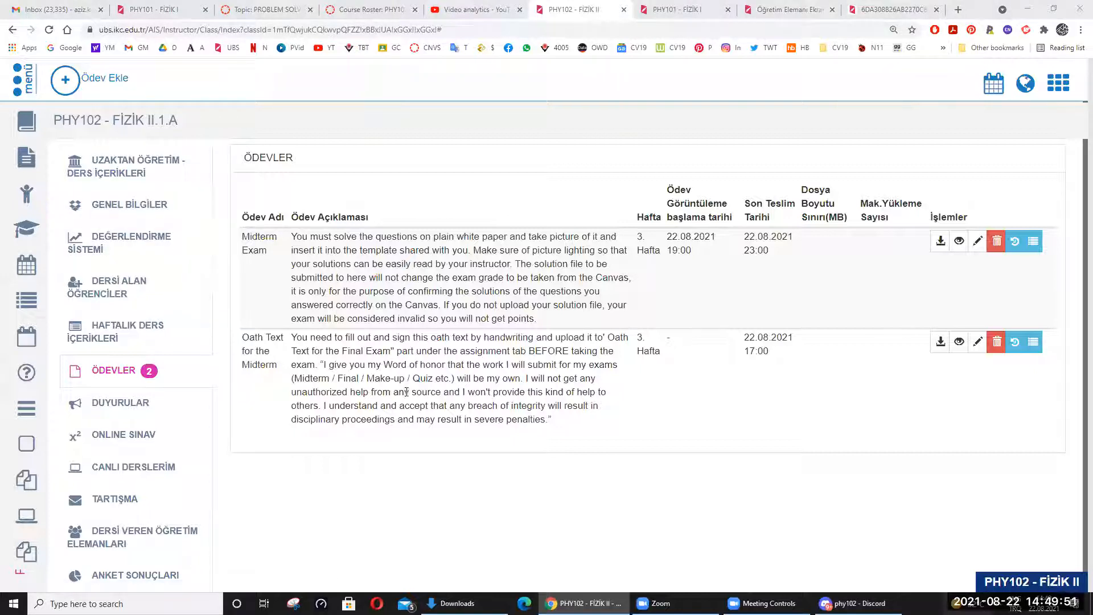
mouse_move(265, 228)
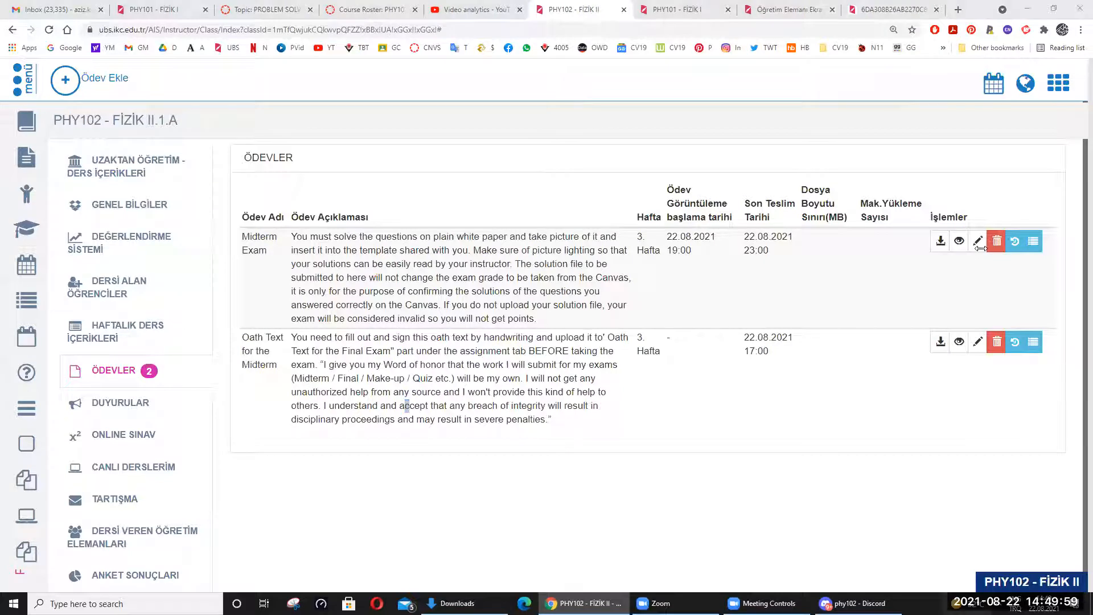
mouse_move(977, 341)
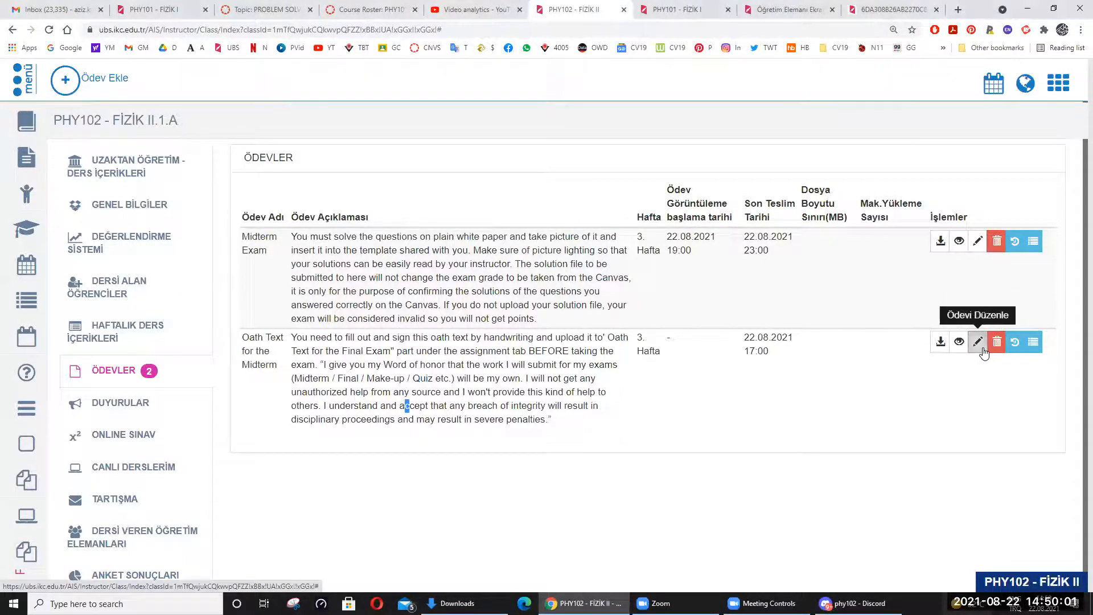
Open the UBS edit form for the 'Oath Text for the Midterm' assignment
click(977, 342)
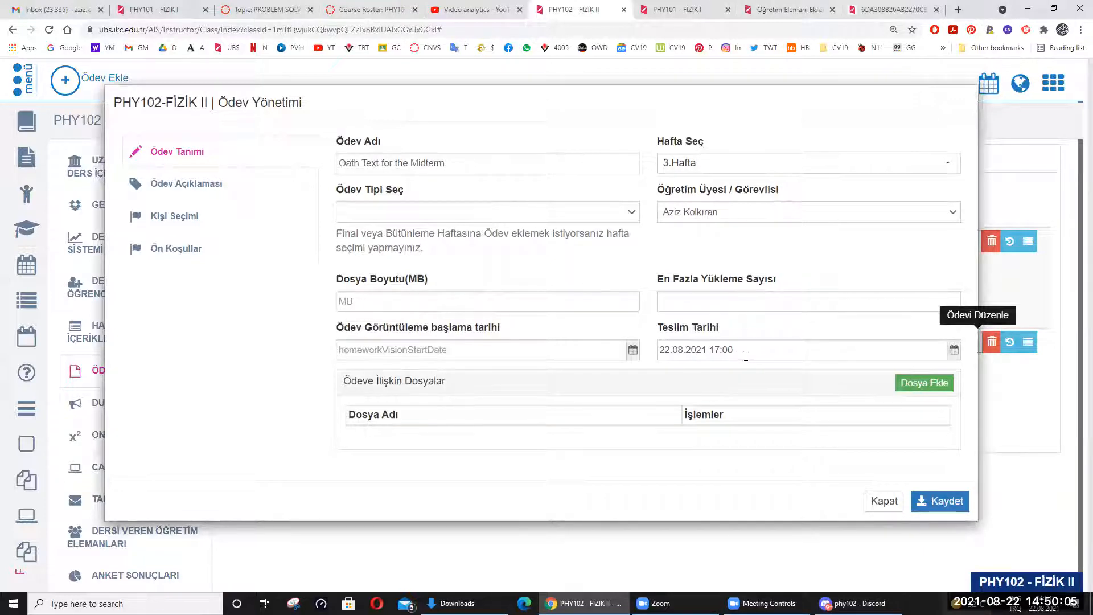
mouse_move(752, 213)
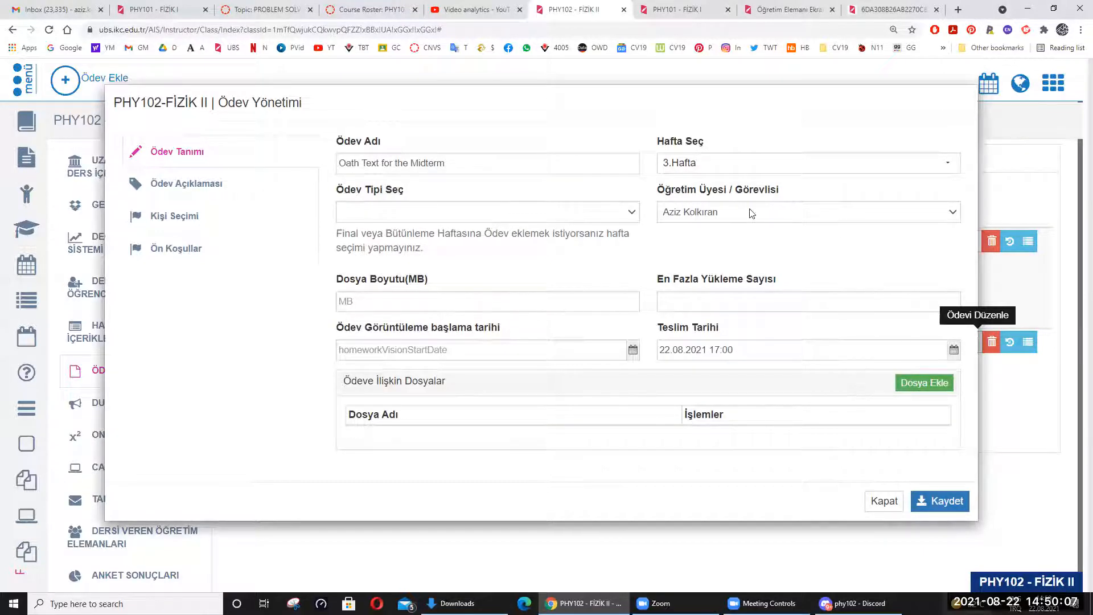
Review the Oath Text form fields, due 22.08.2021 17:00, and save with Kaydet
click(480, 349)
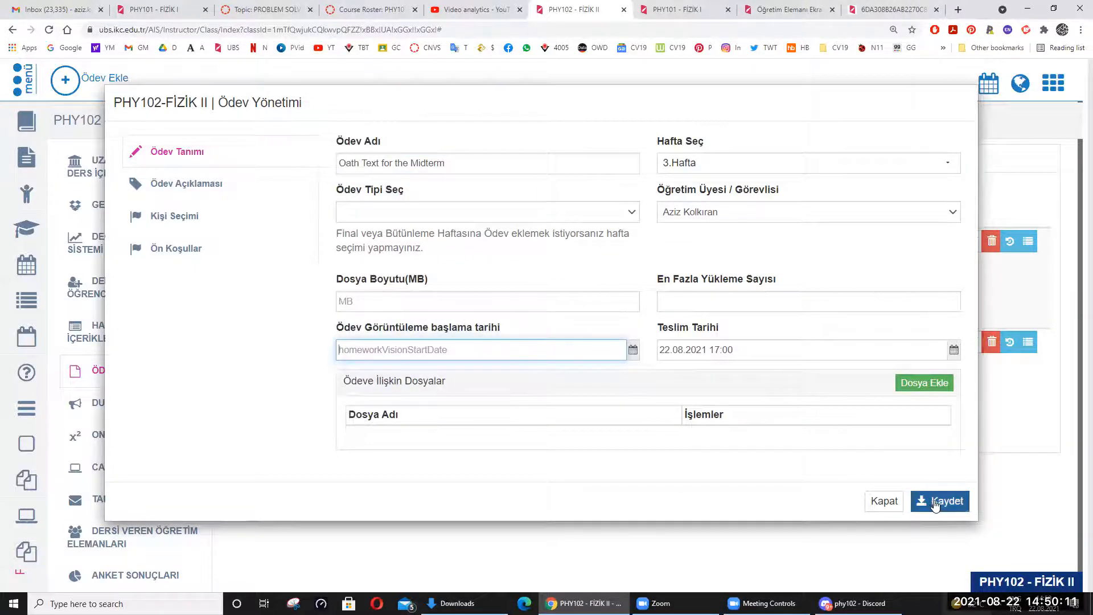
click(939, 501)
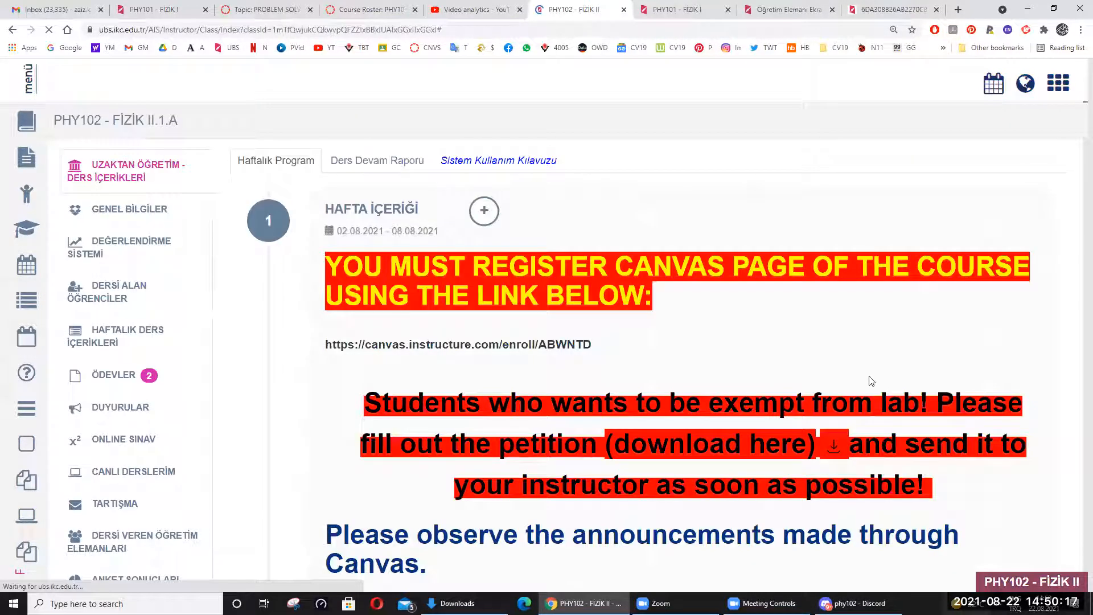
mouse_move(204, 230)
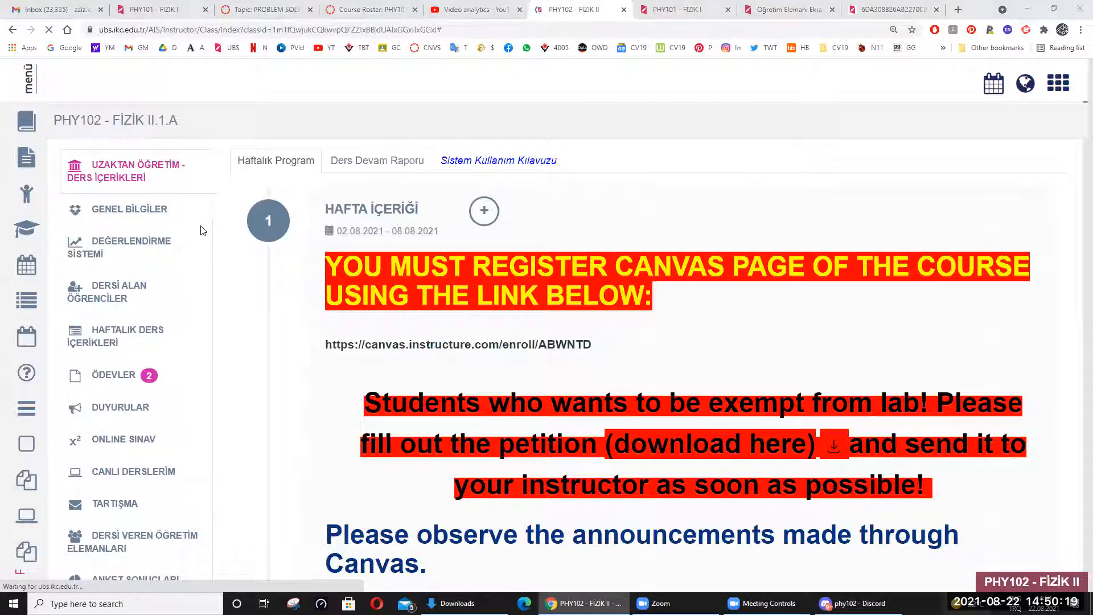
Open ÖDEVLER and view the students who uploaded the Oath Text, with upload times
click(113, 375)
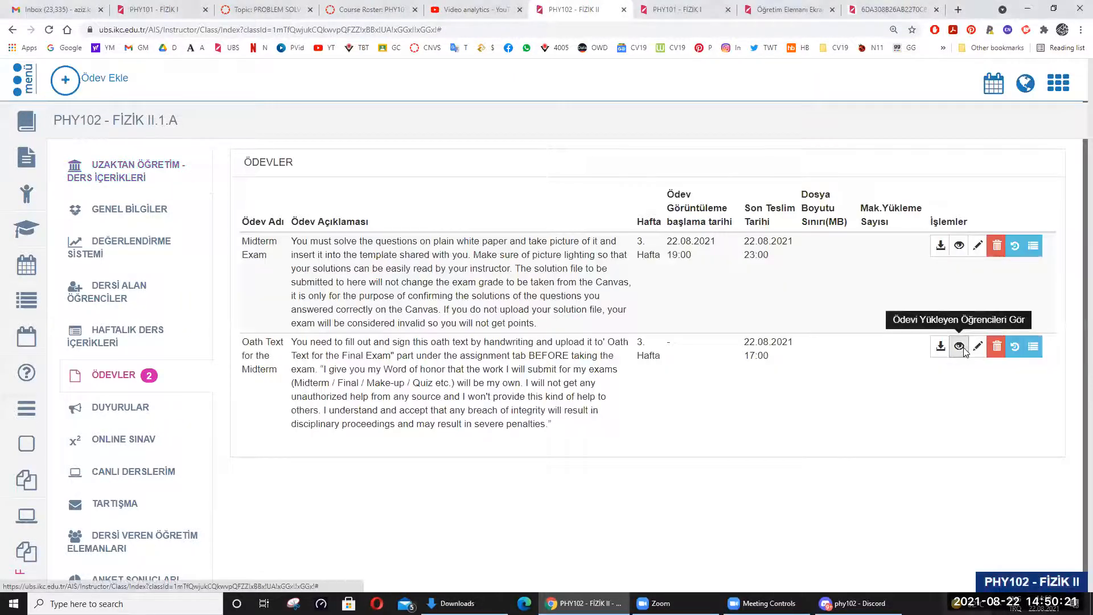
click(958, 346)
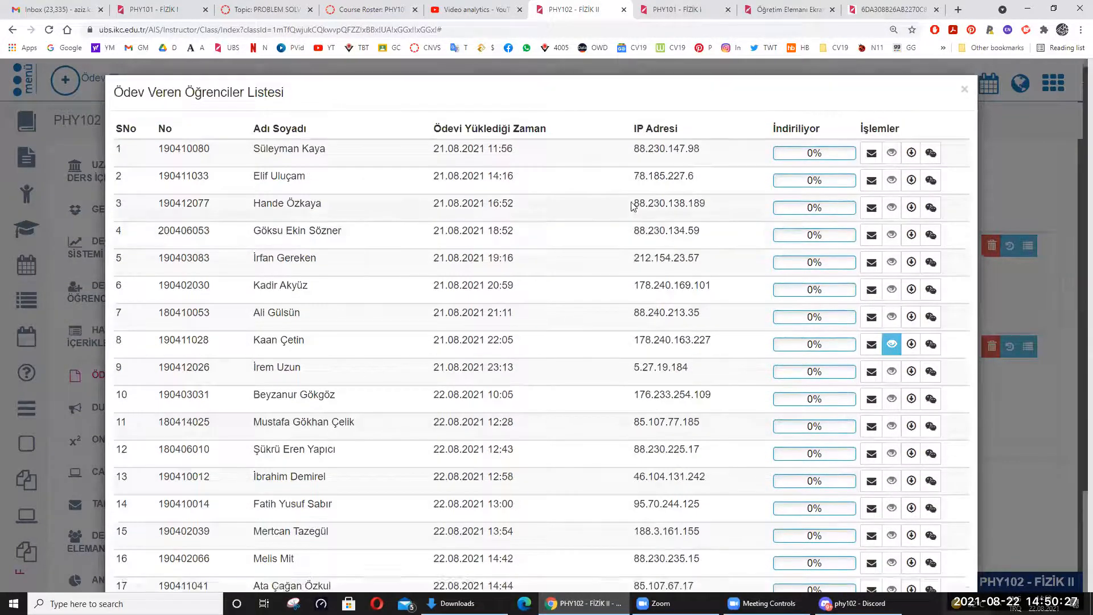
Close the Ödev Veren Öğrenciler Listesi popup of oath-text uploaders
click(964, 88)
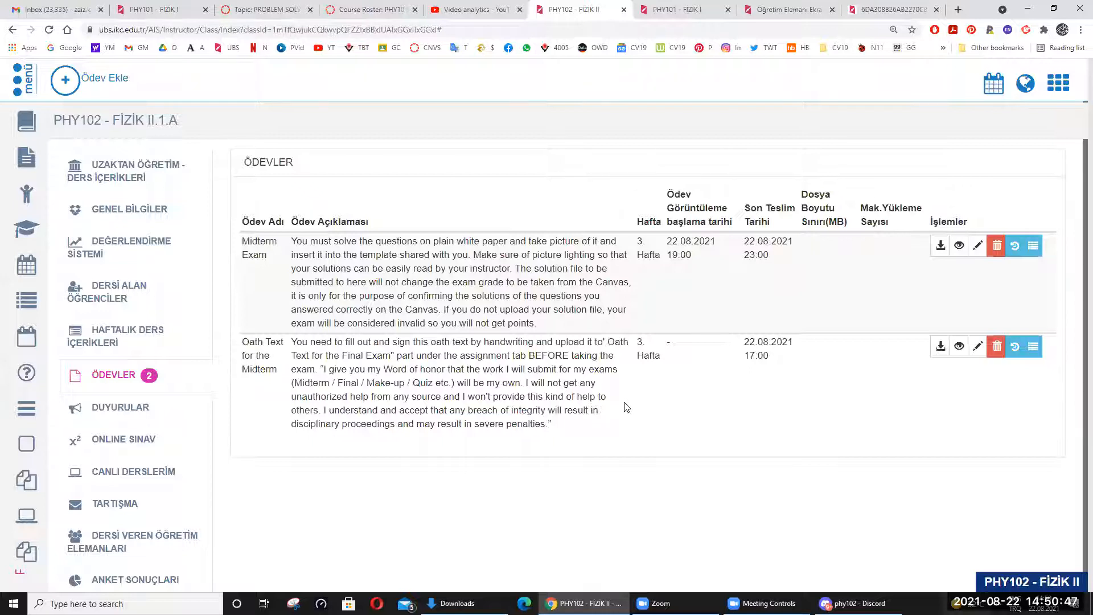
mouse_move(280, 77)
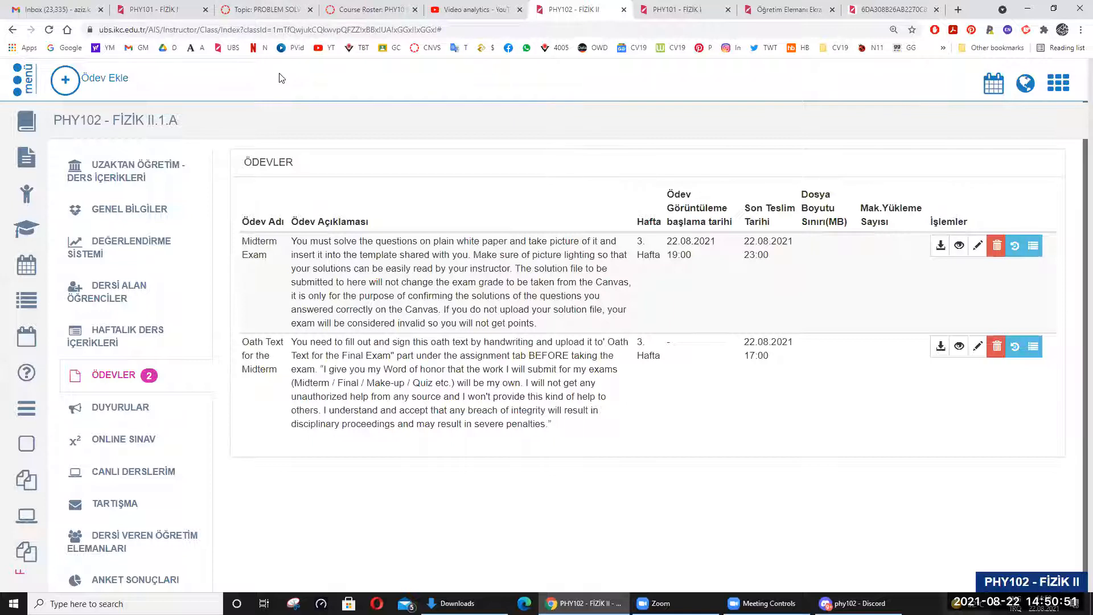
mouse_move(556, 432)
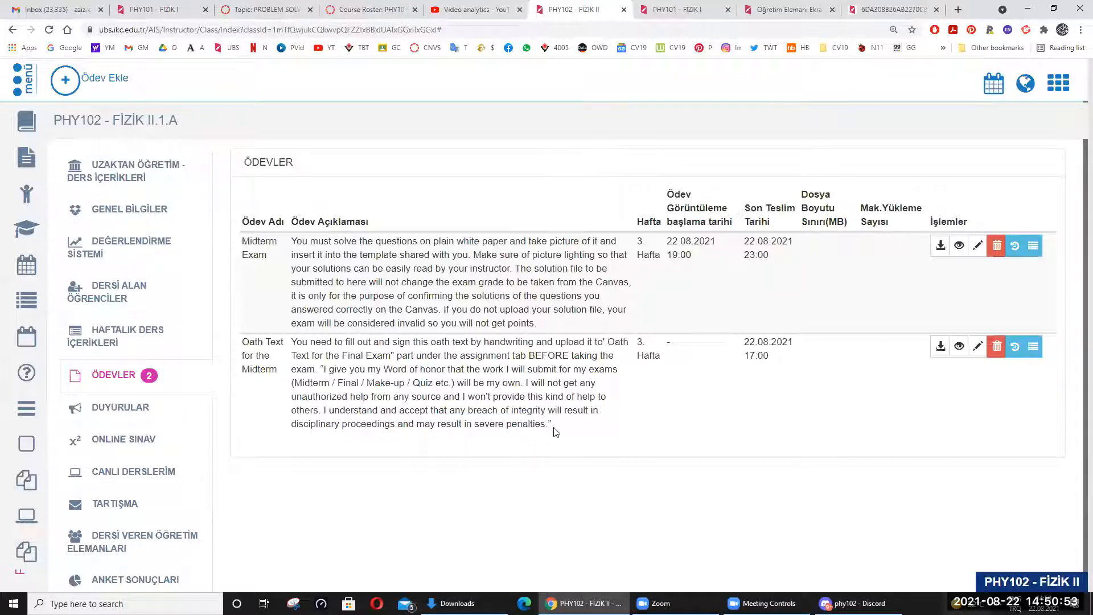
Select the honor pledge quote in the Oath Text for the Midterm description
drag(570, 369, 551, 423)
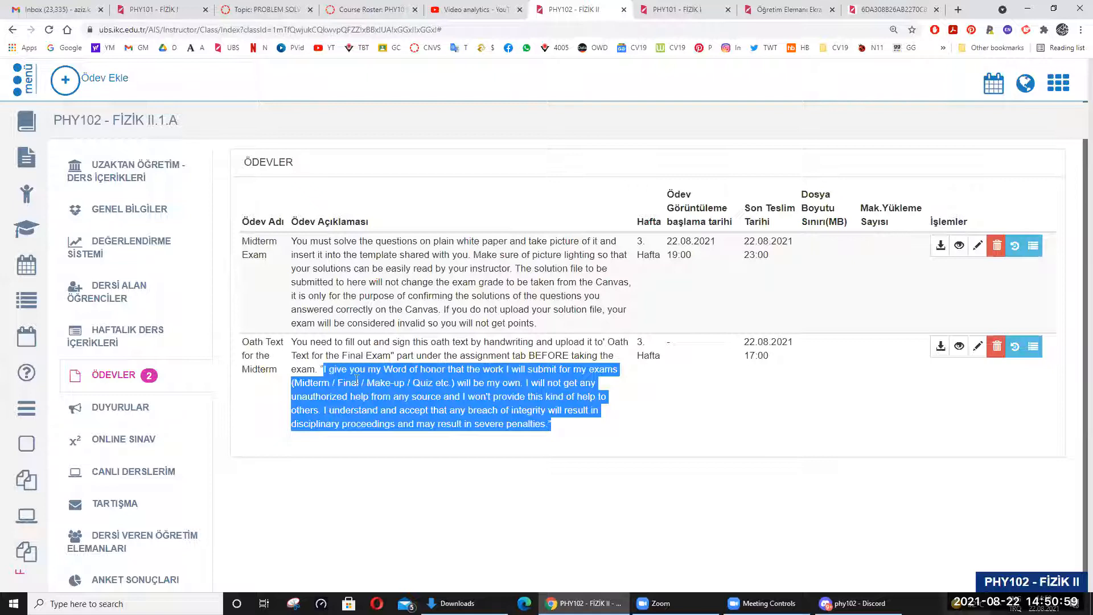
mouse_move(410, 396)
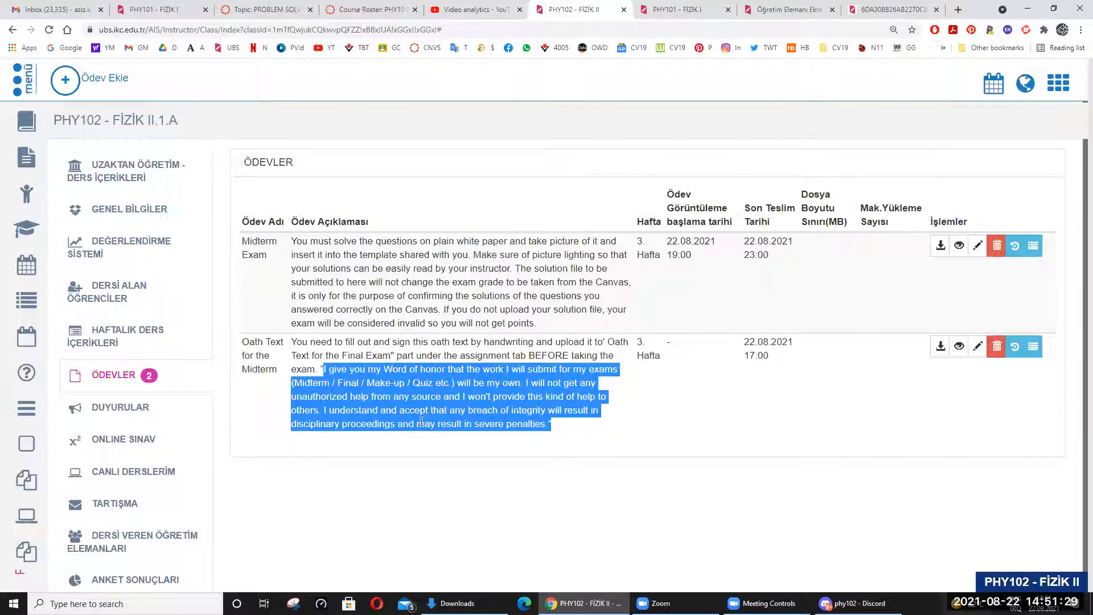
click(653, 436)
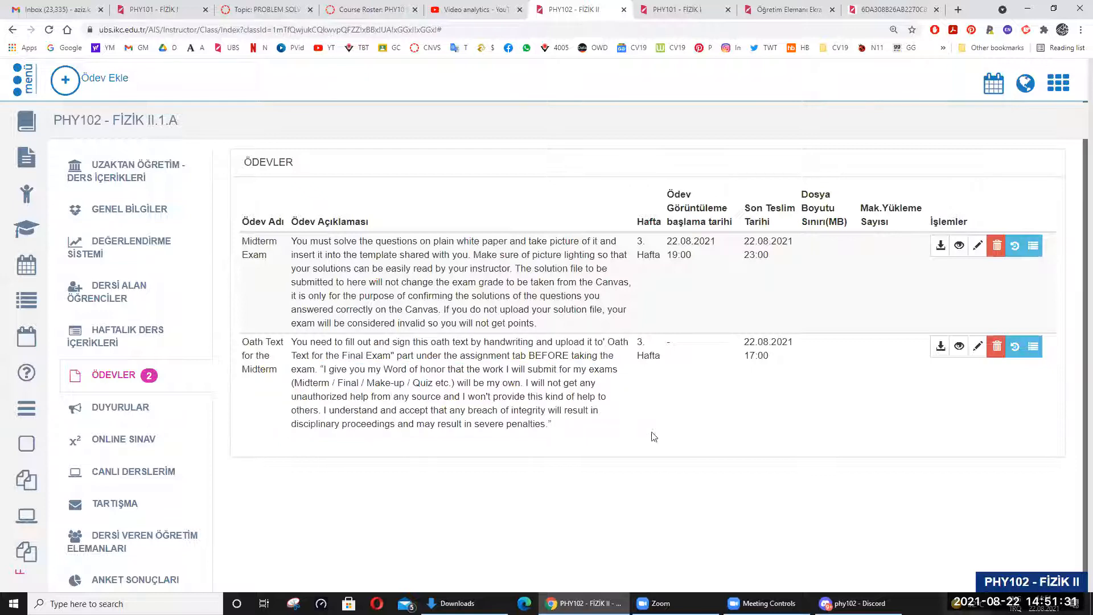
mouse_move(281, 107)
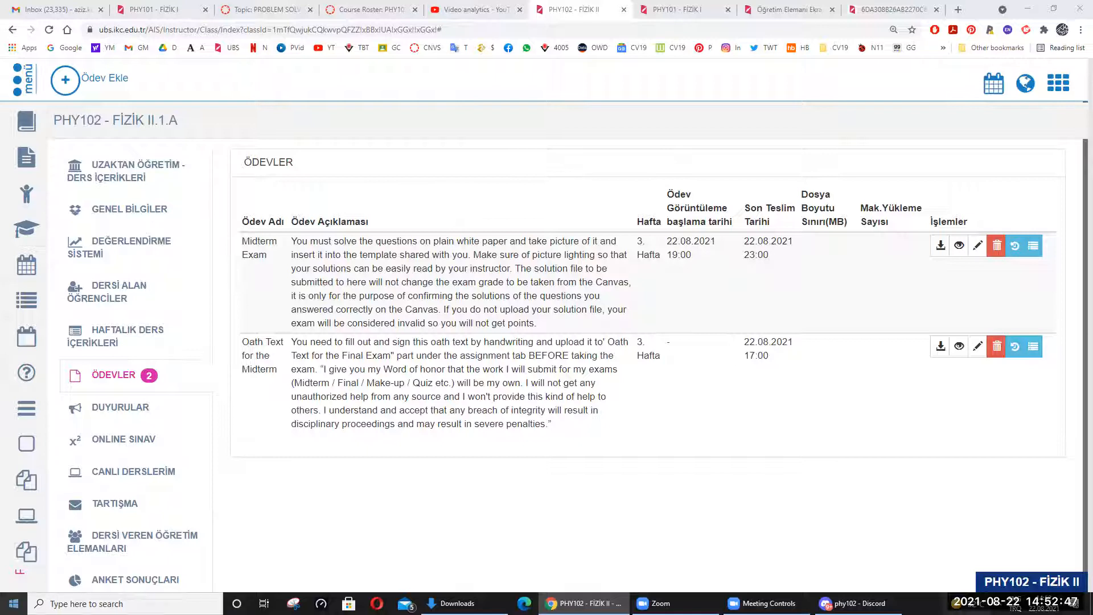
mouse_move(269, 189)
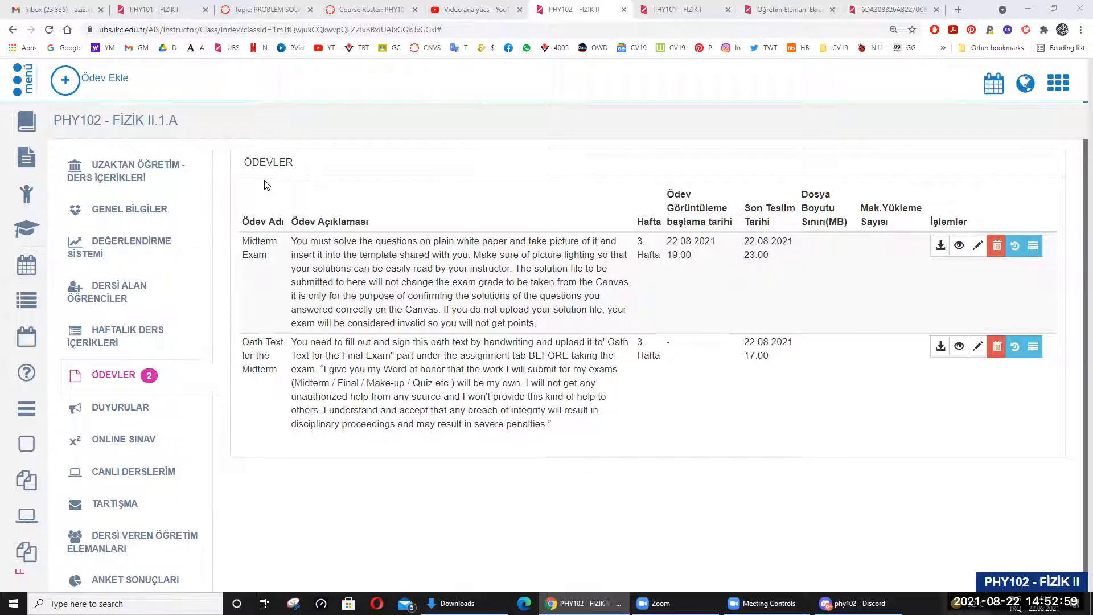
mouse_move(125, 63)
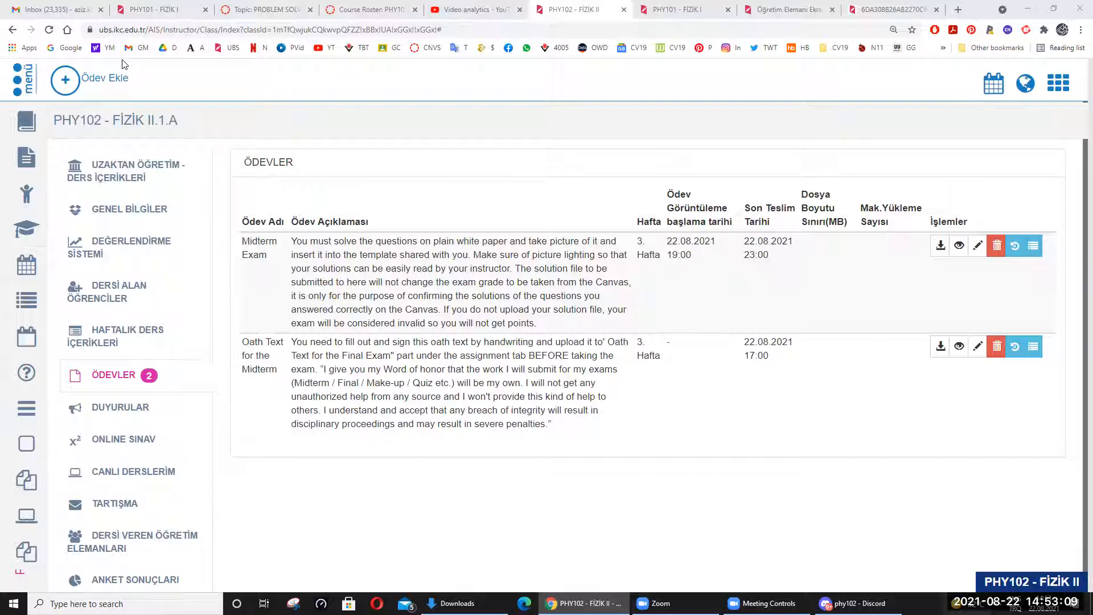
mouse_move(452, 306)
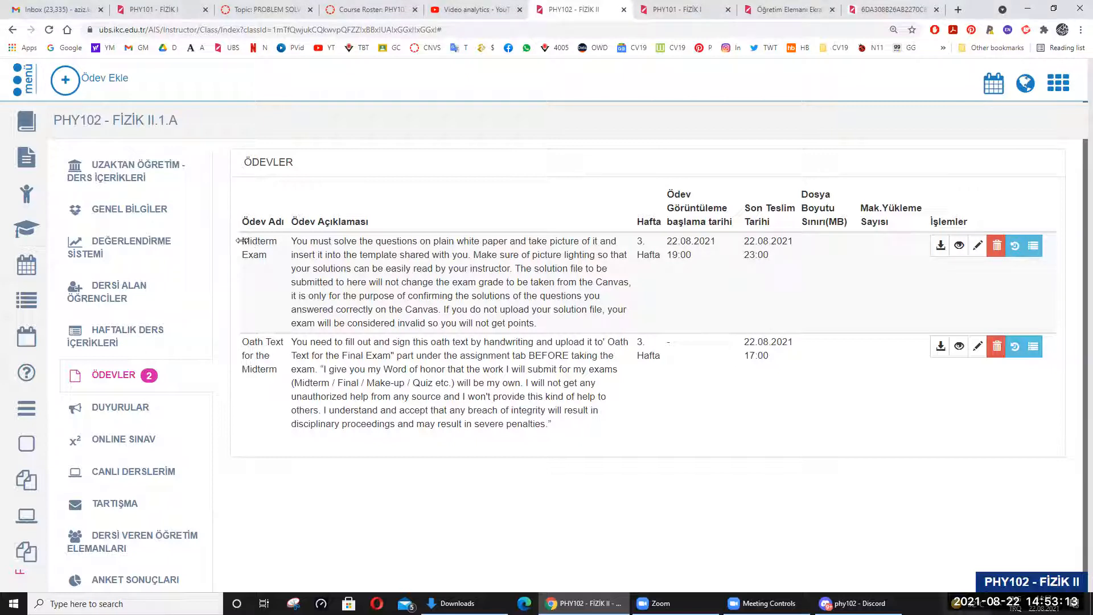
drag(240, 240, 388, 309)
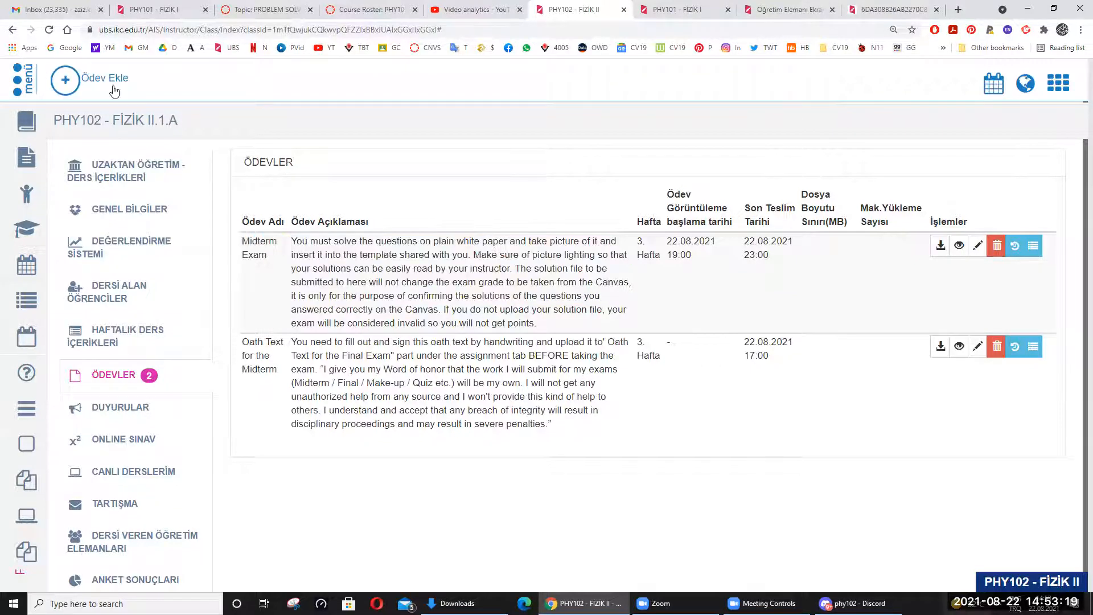
mouse_move(237, 241)
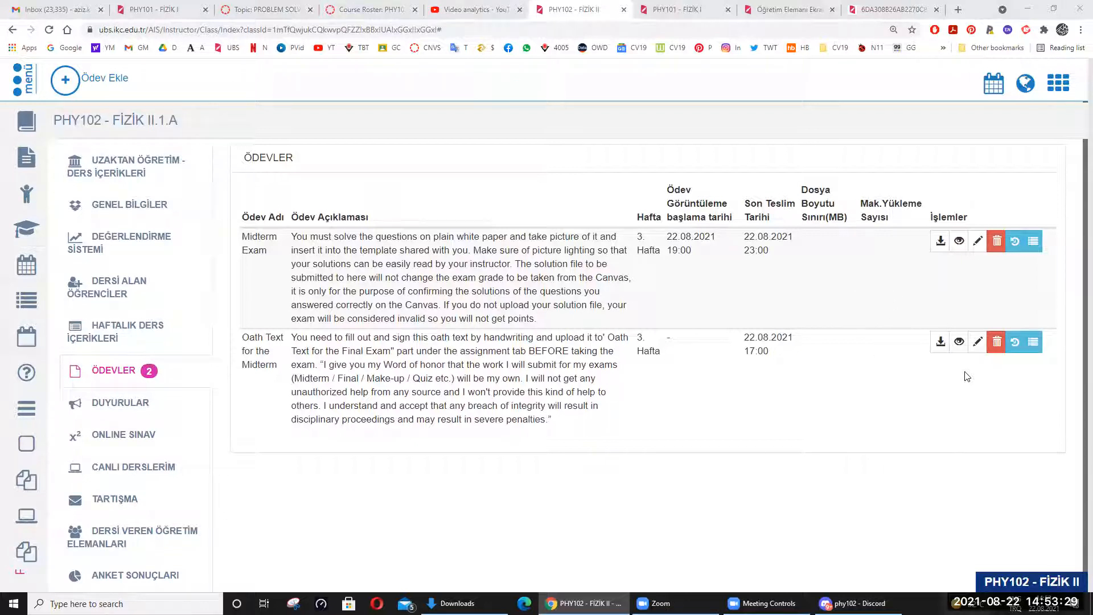
mouse_move(827, 365)
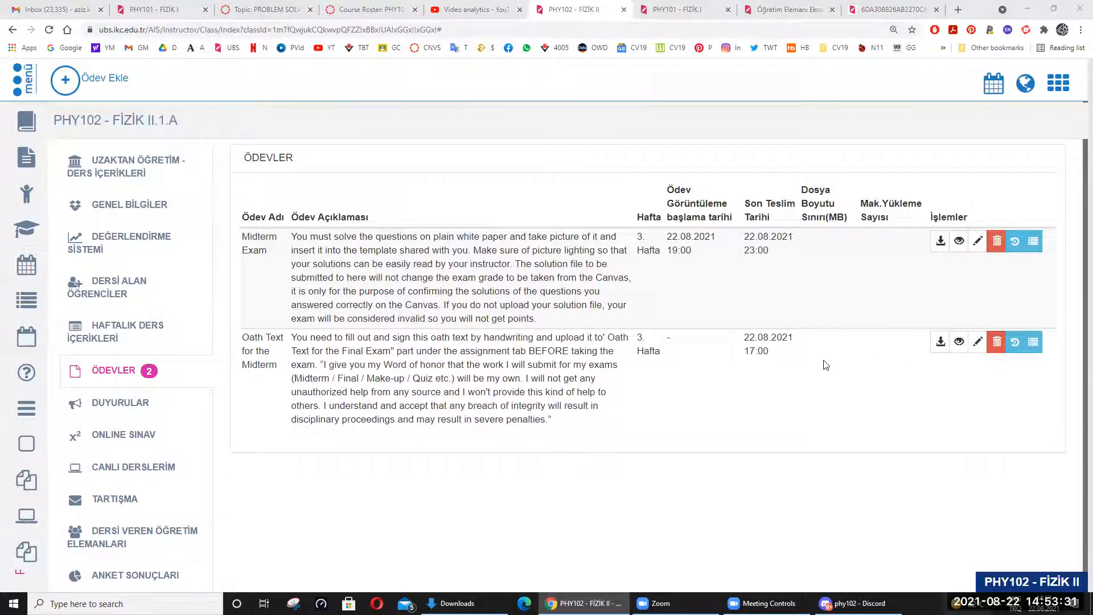
mouse_move(312, 206)
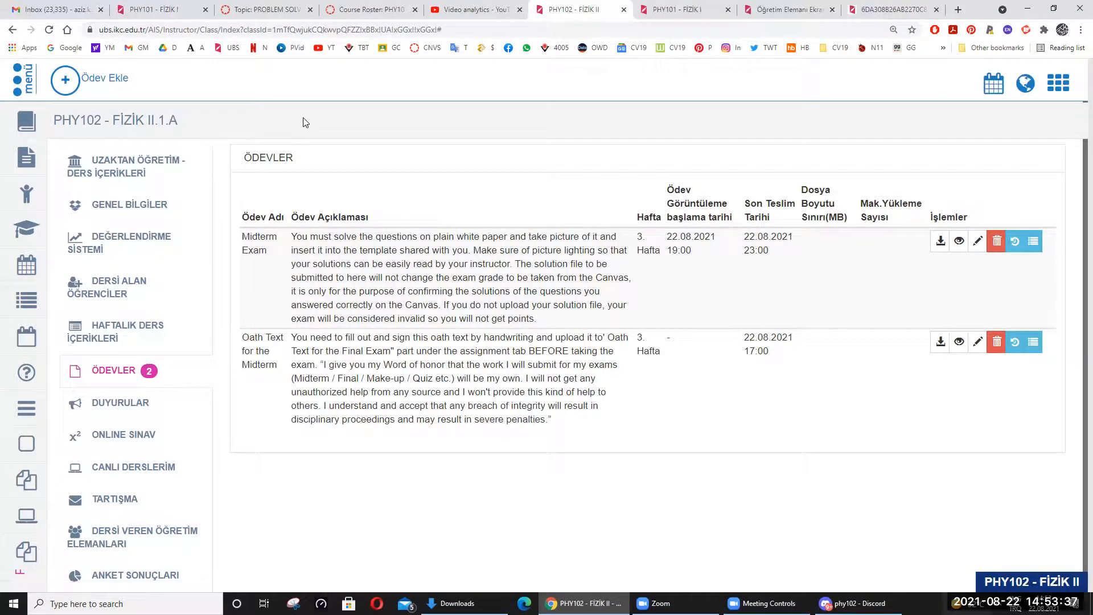
mouse_move(941, 391)
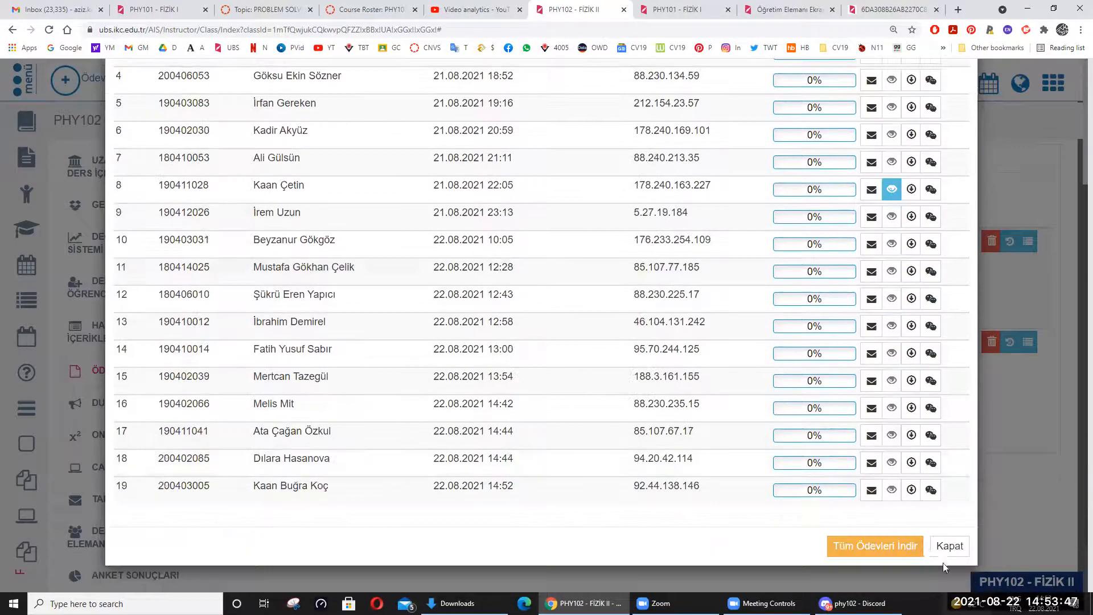
click(950, 545)
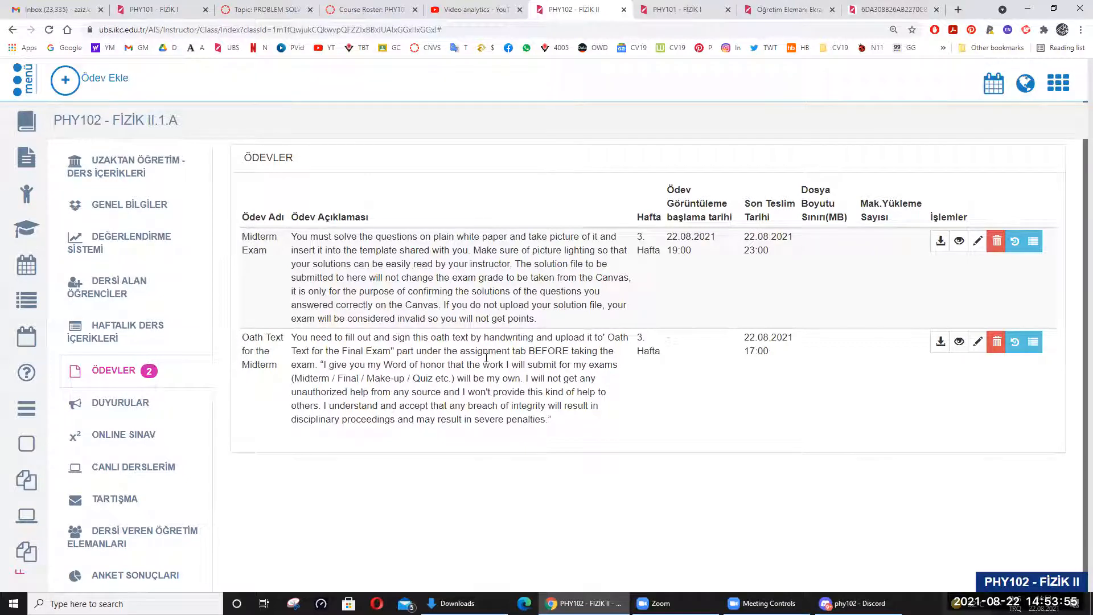
drag(300, 237, 576, 277)
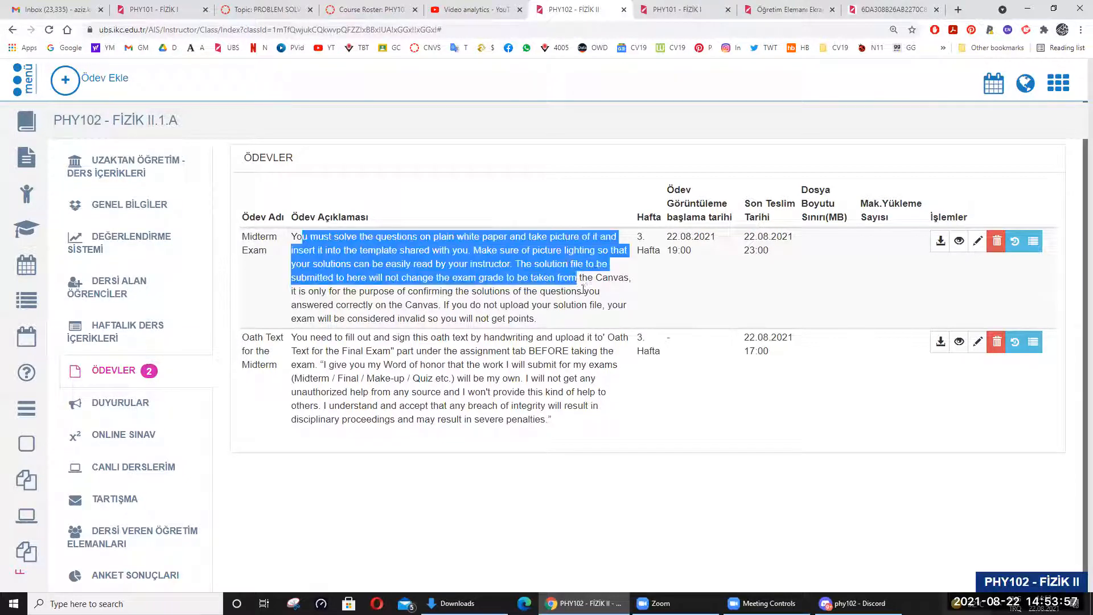
click(292, 251)
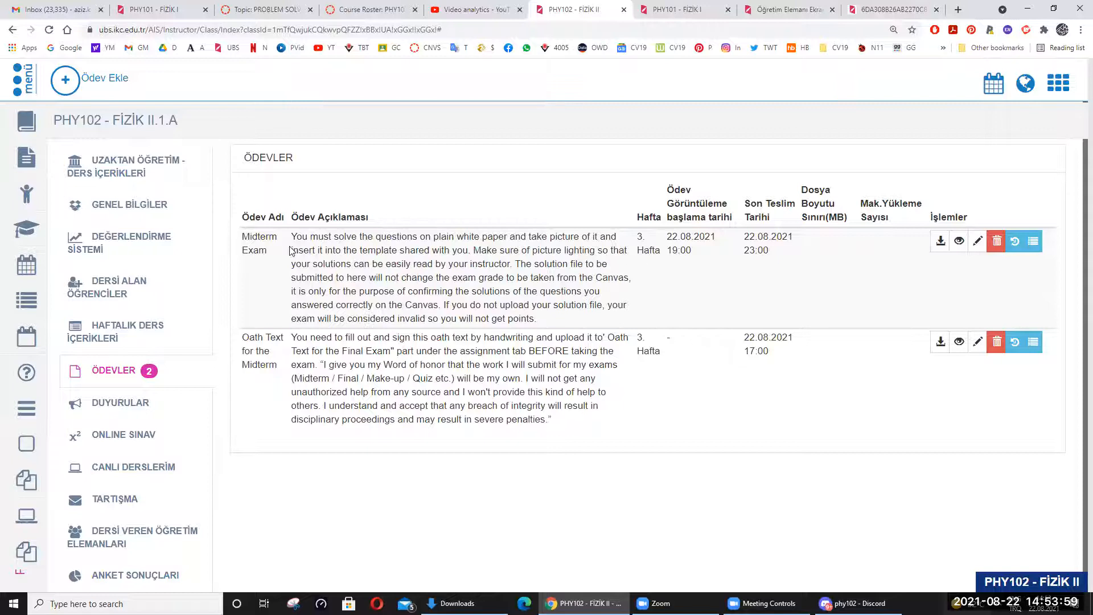
double_click(254, 250)
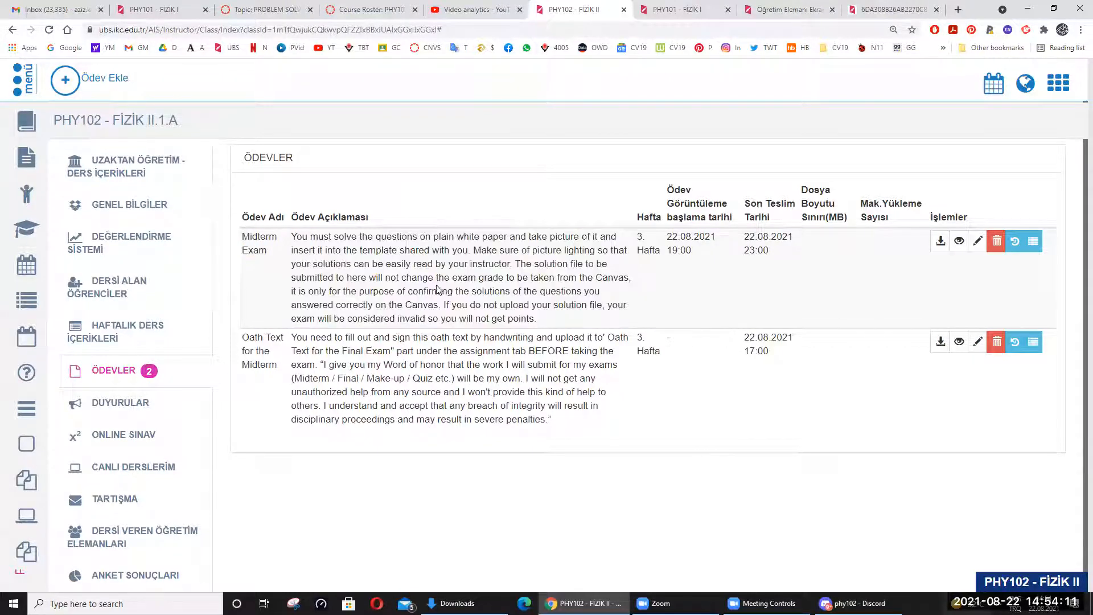
mouse_move(688, 247)
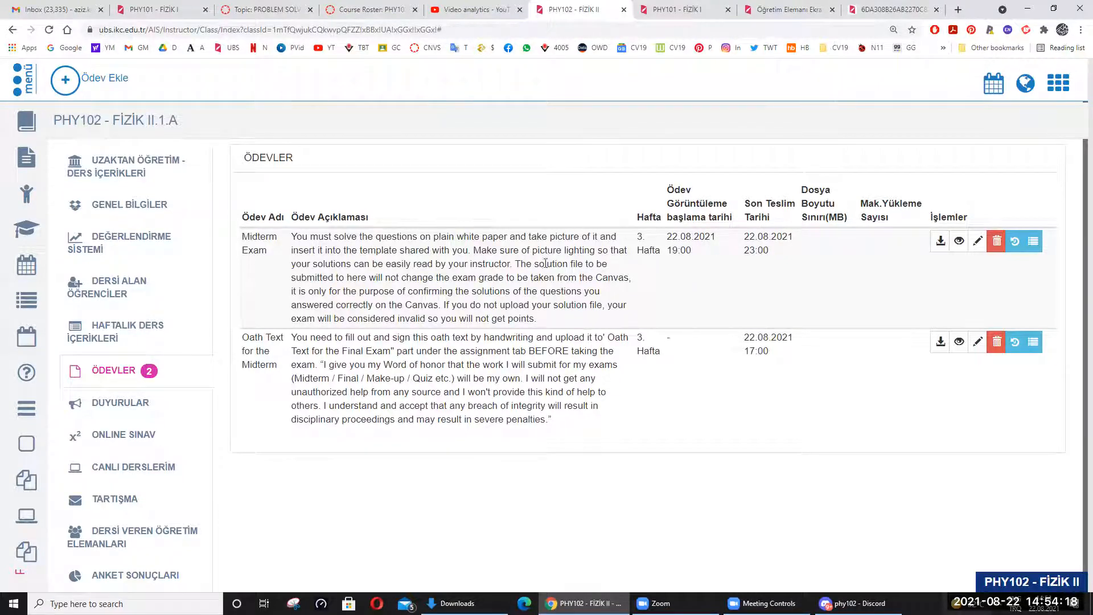
mouse_move(667, 274)
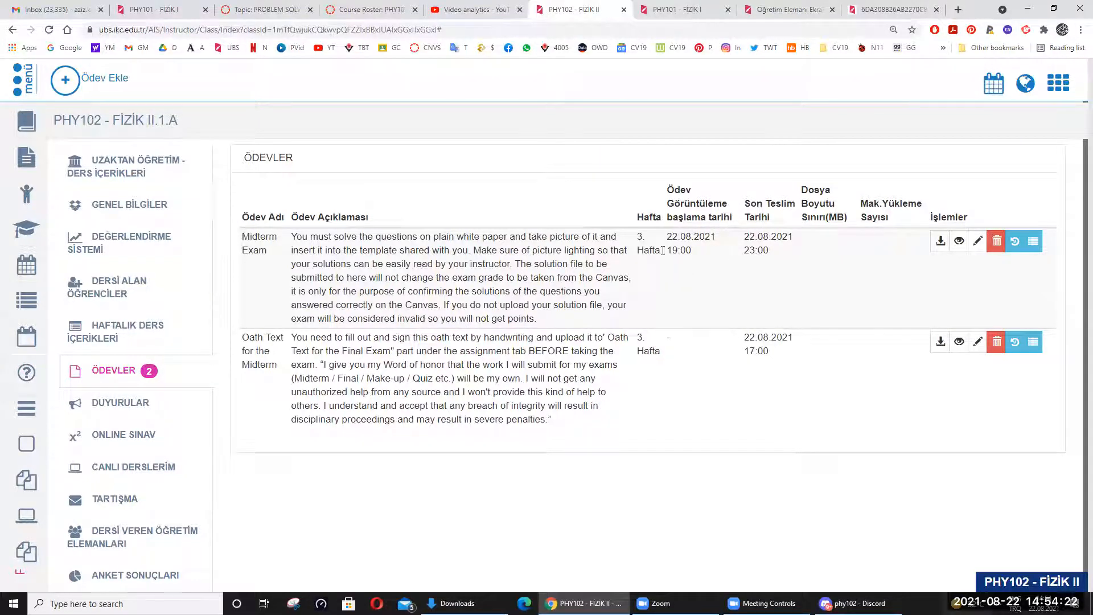
mouse_move(667, 272)
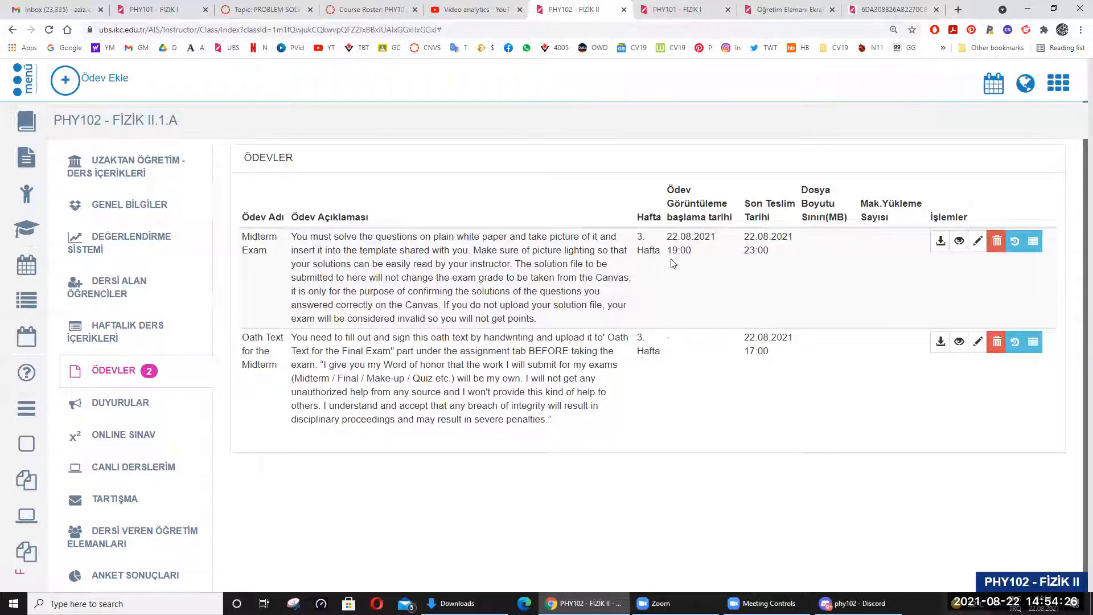
In Canvas, go from the PHY102 discussion to the Quizzes page
click(364, 9)
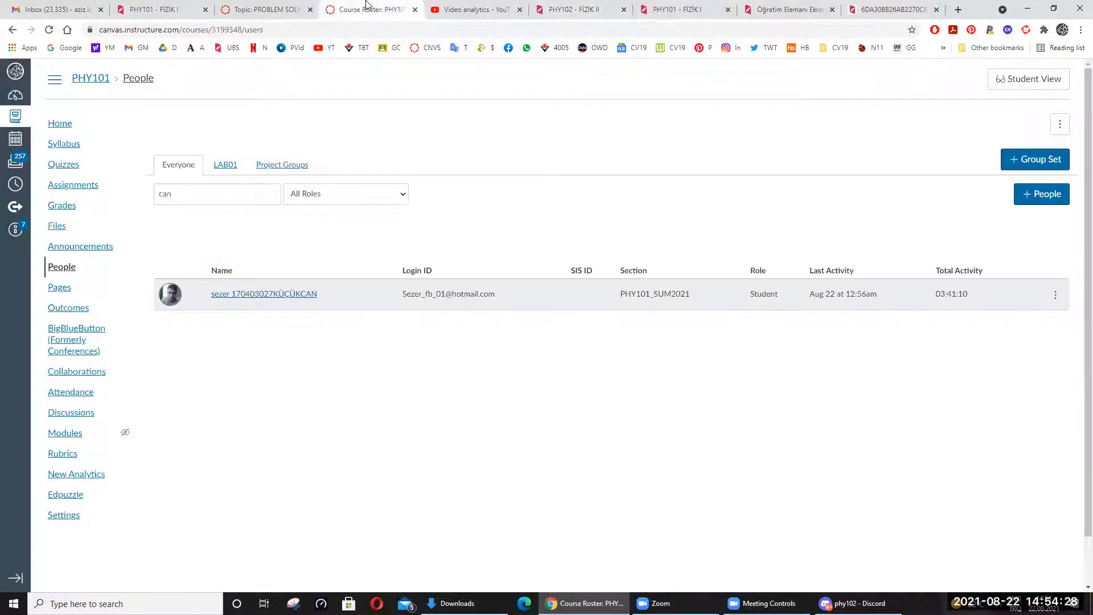
click(265, 9)
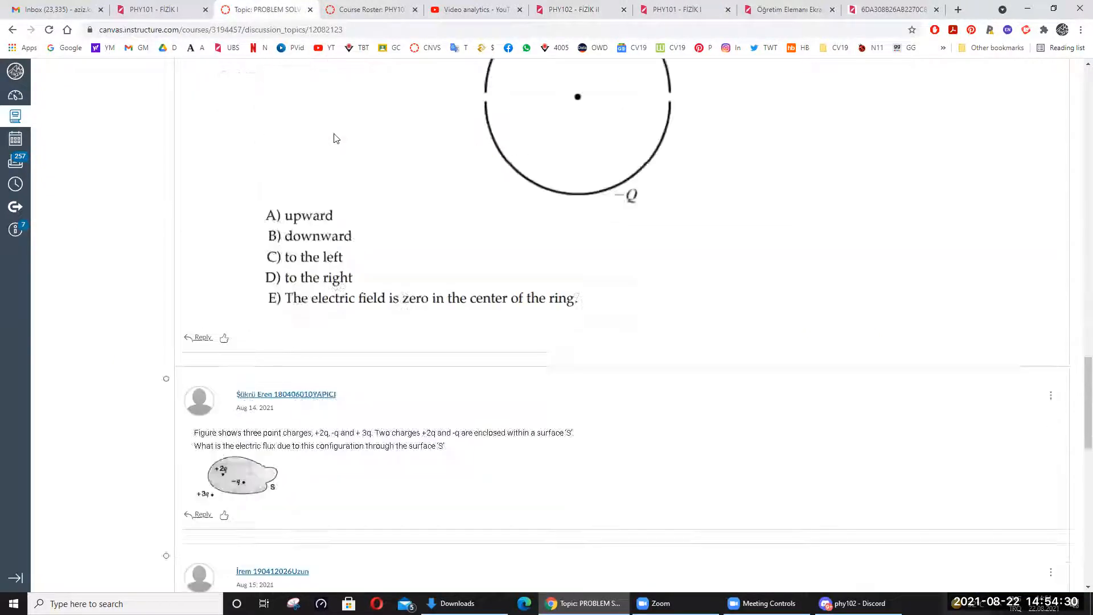
scroll(up, 3)
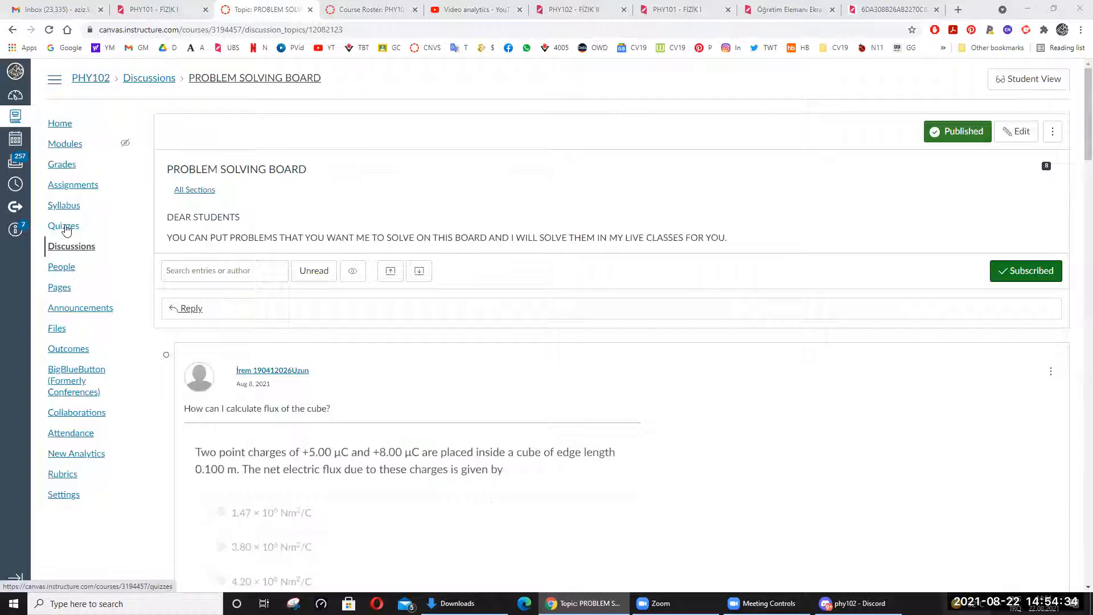
click(64, 226)
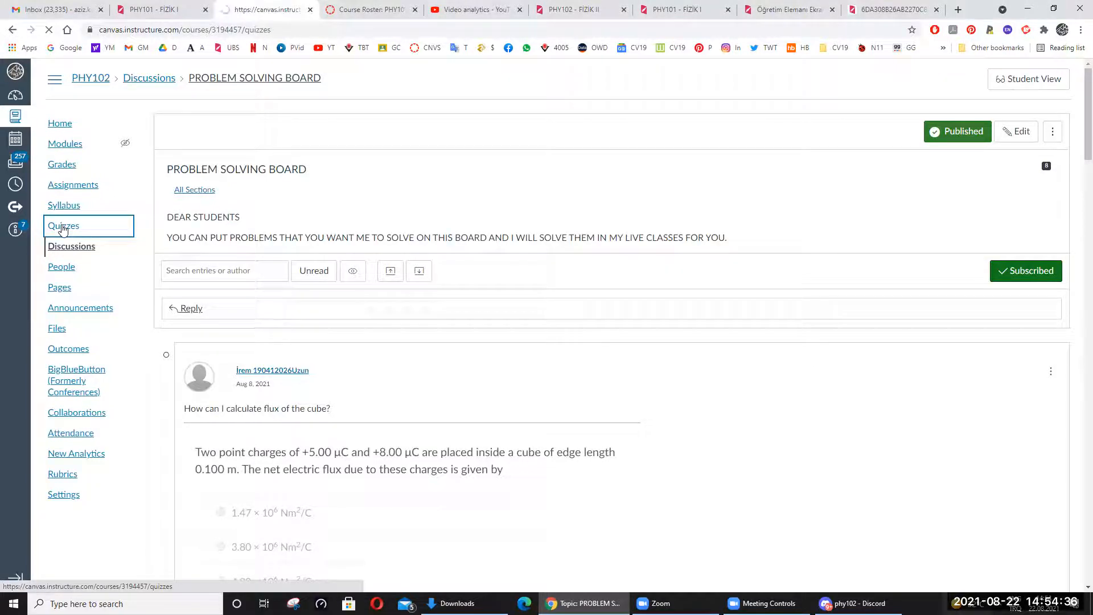
click(63, 225)
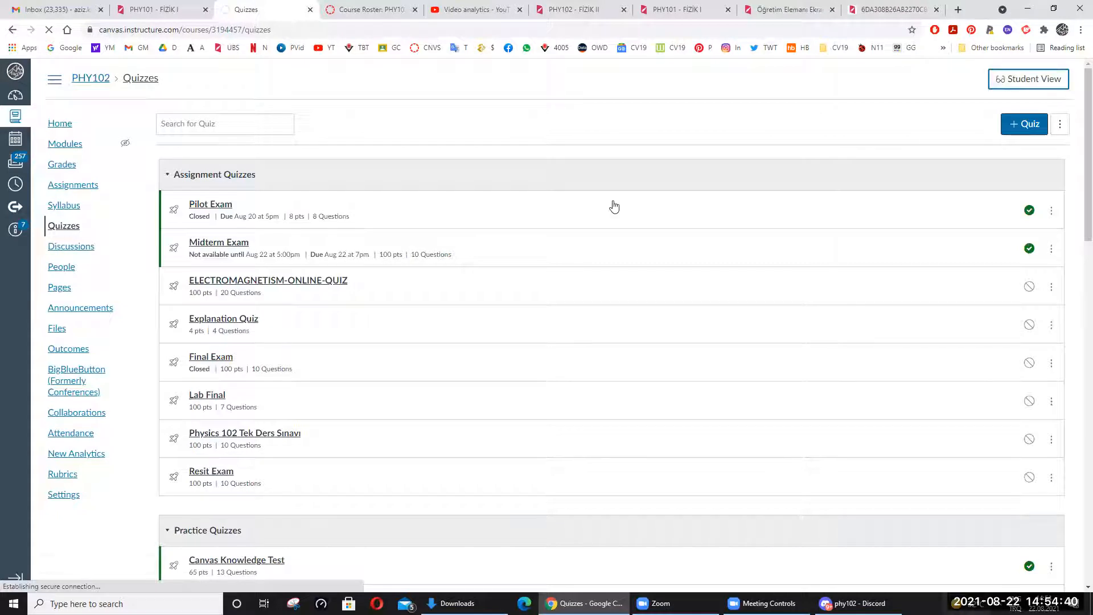
Enter Student View and open the Midterm Exam quiz
click(1029, 78)
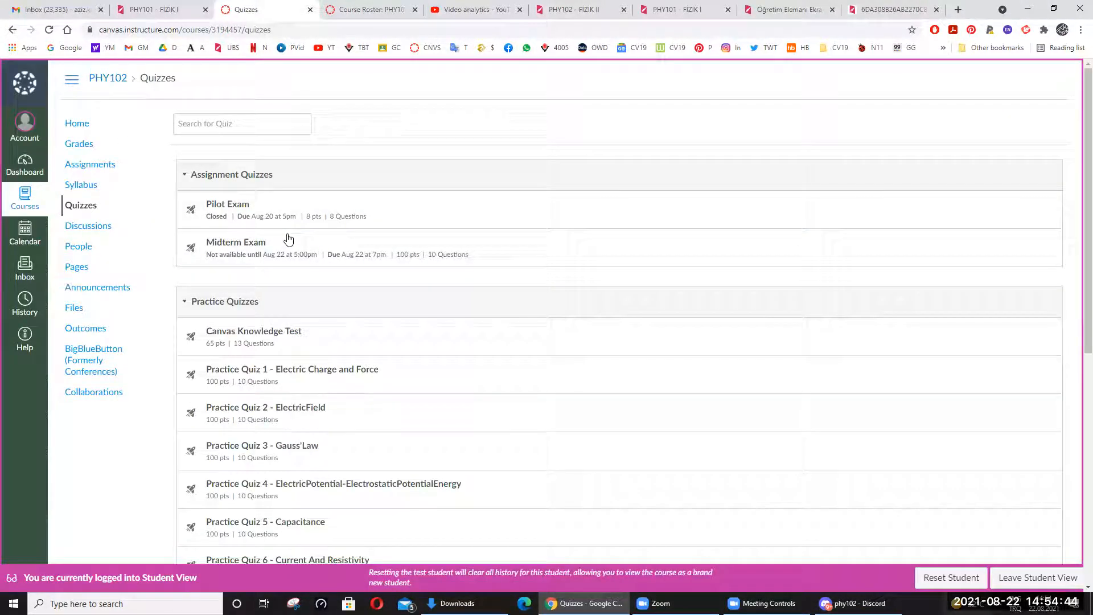
mouse_move(270, 246)
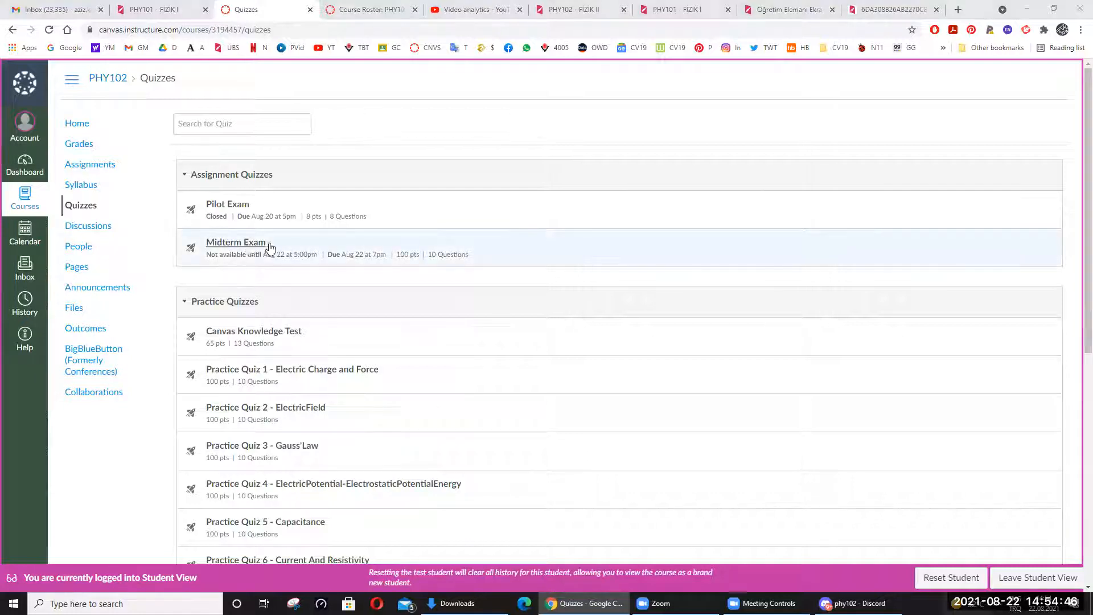
click(236, 242)
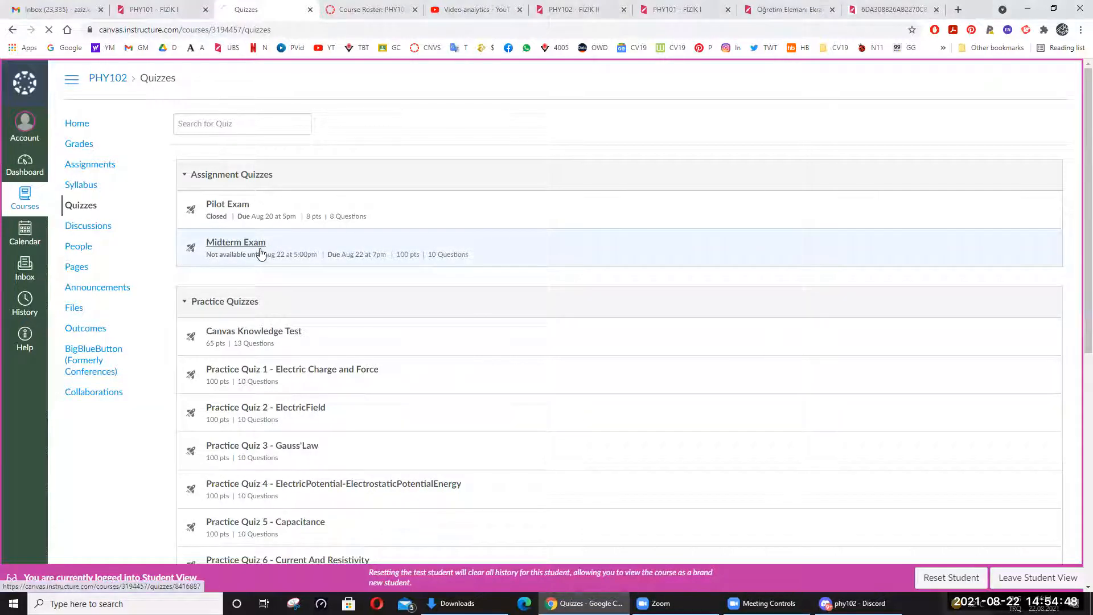
click(236, 242)
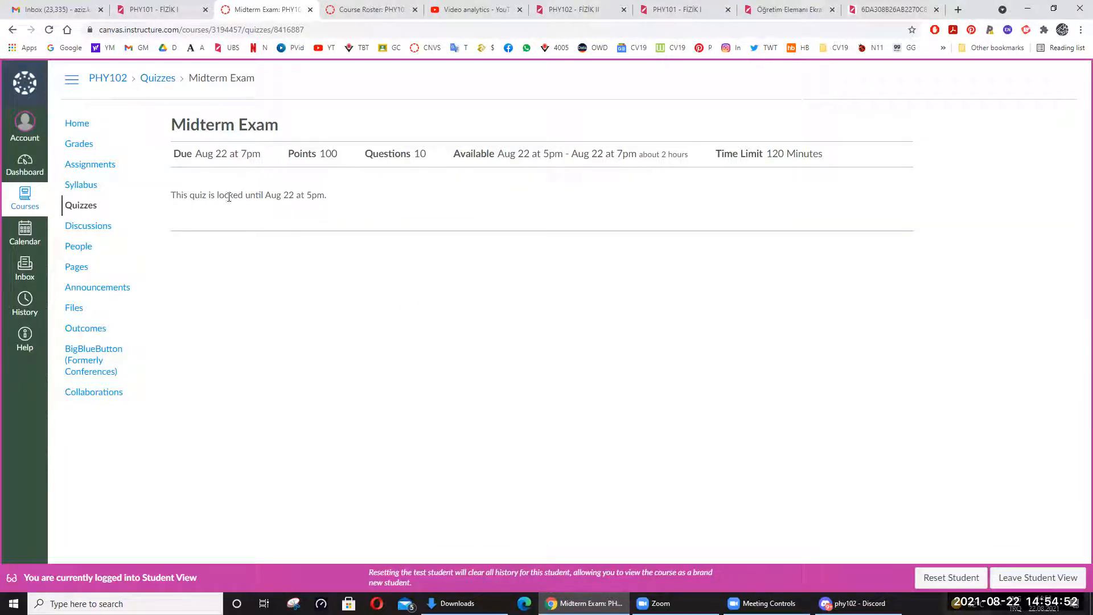
mouse_move(310, 208)
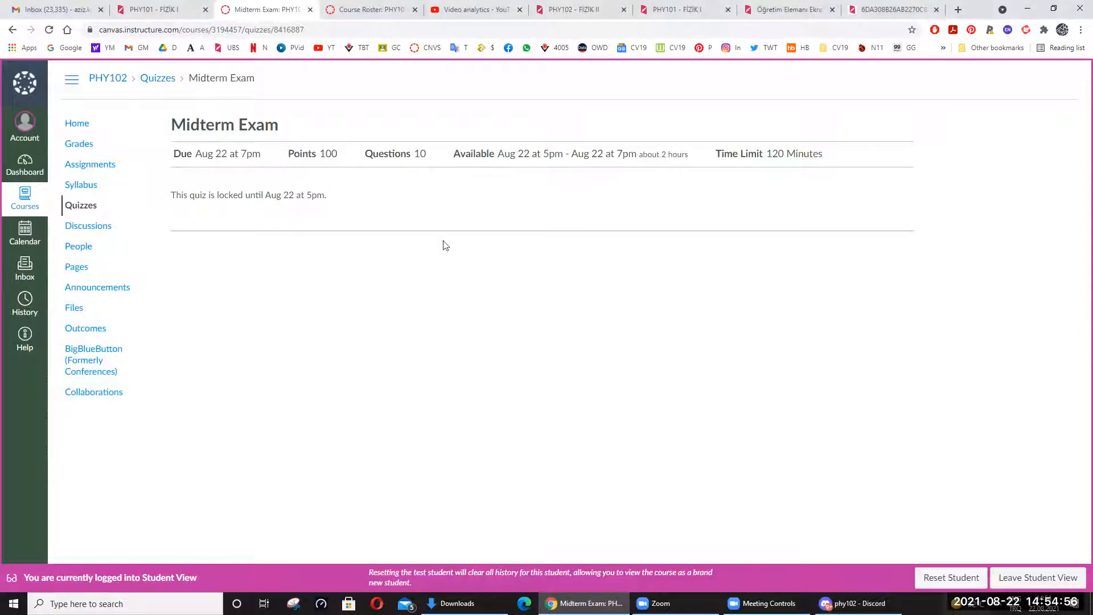
mouse_move(446, 292)
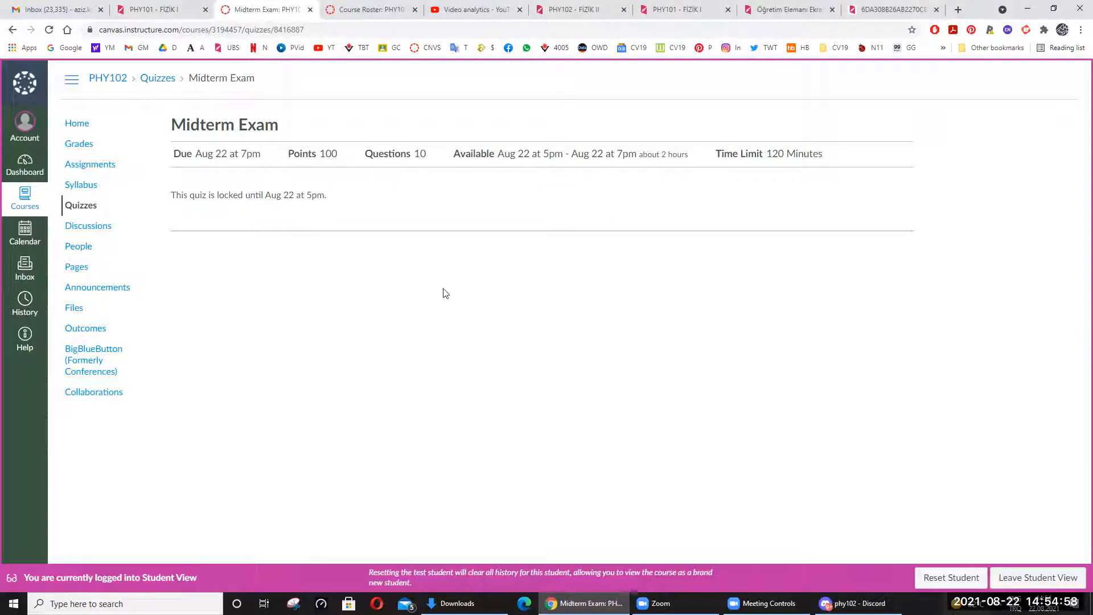
mouse_move(373, 258)
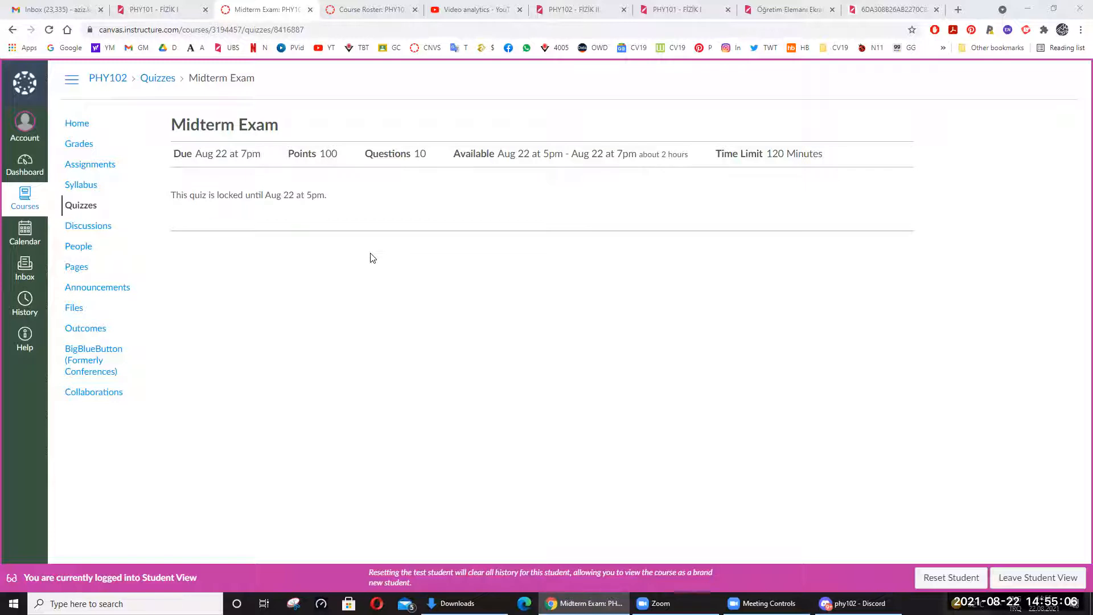
mouse_move(692, 53)
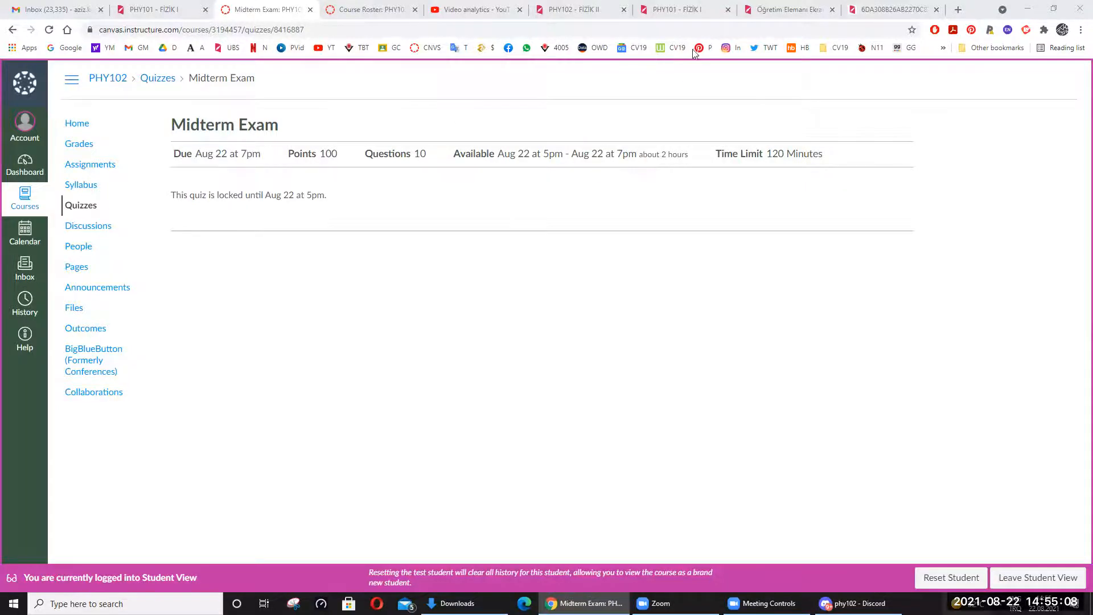
Return to the UBS PHY101 Ödevler tab and deselect the description text
click(684, 10)
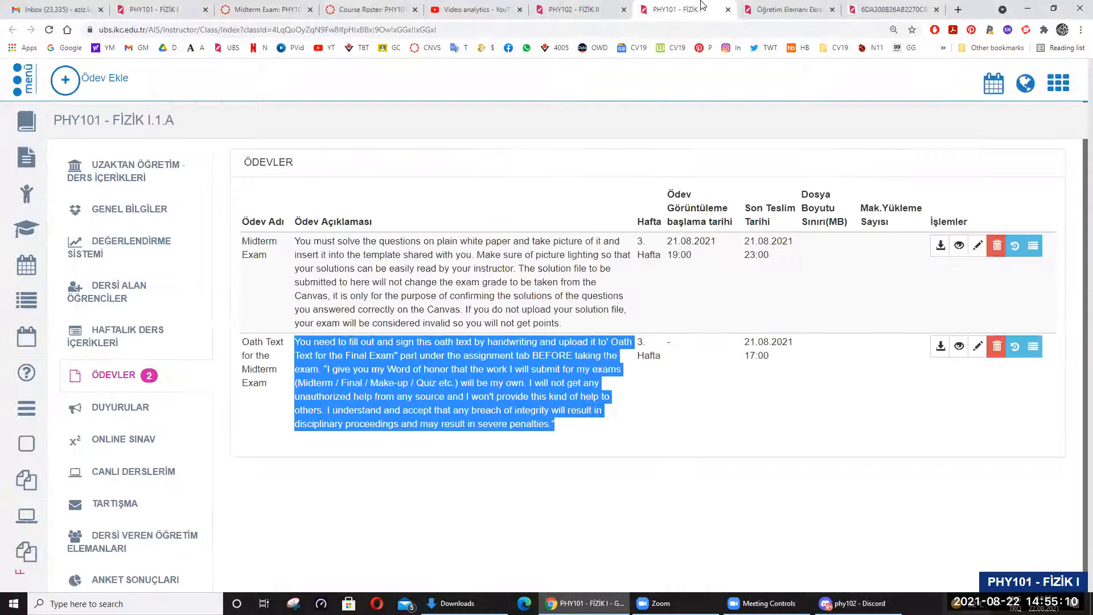
click(481, 331)
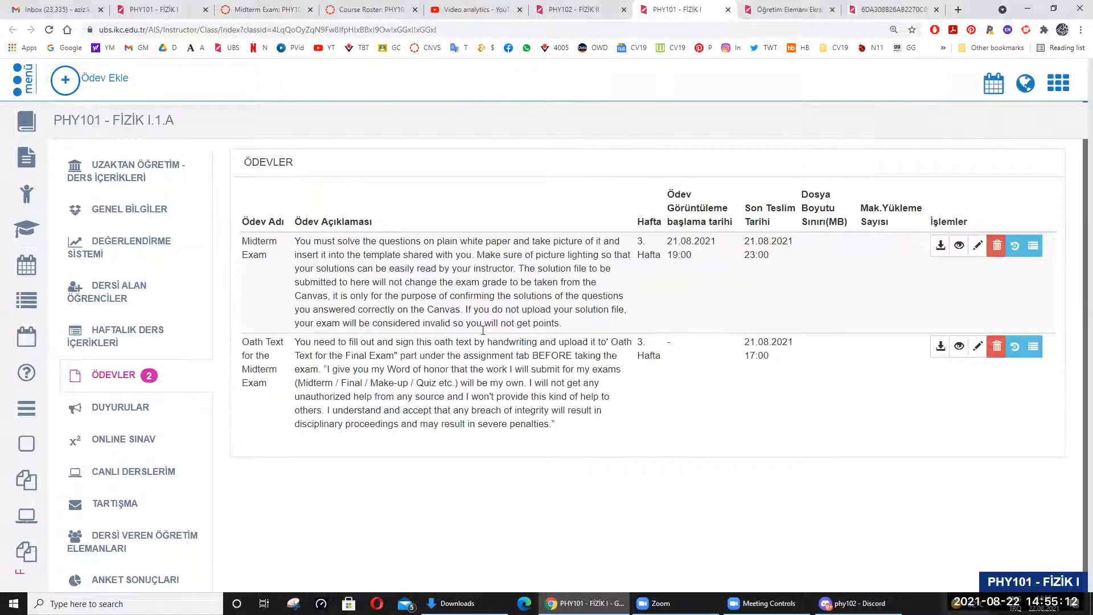
double_click(254, 255)
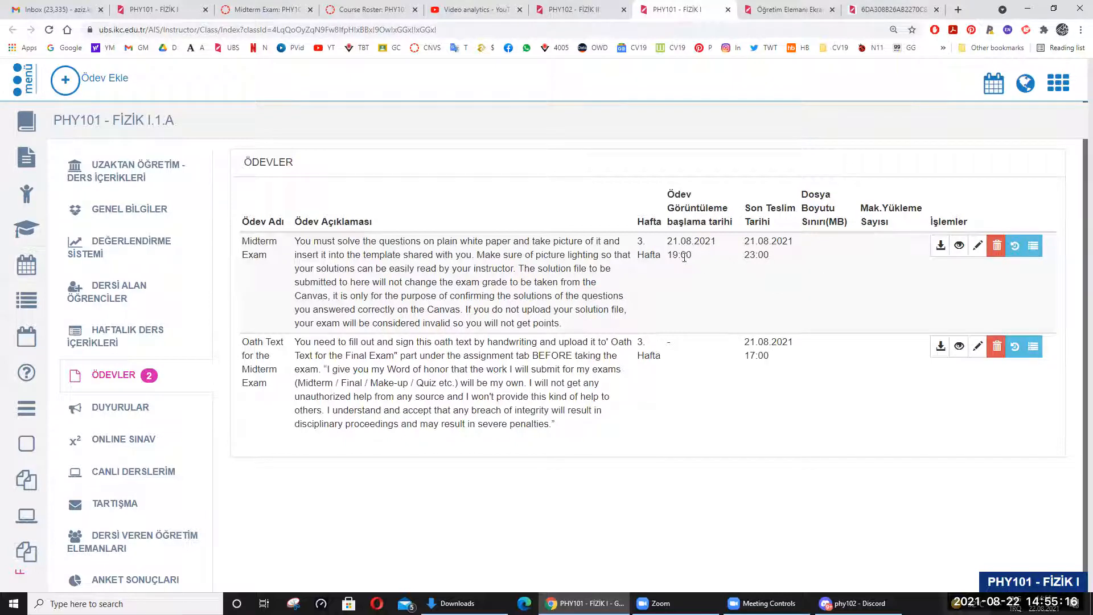
mouse_move(748, 263)
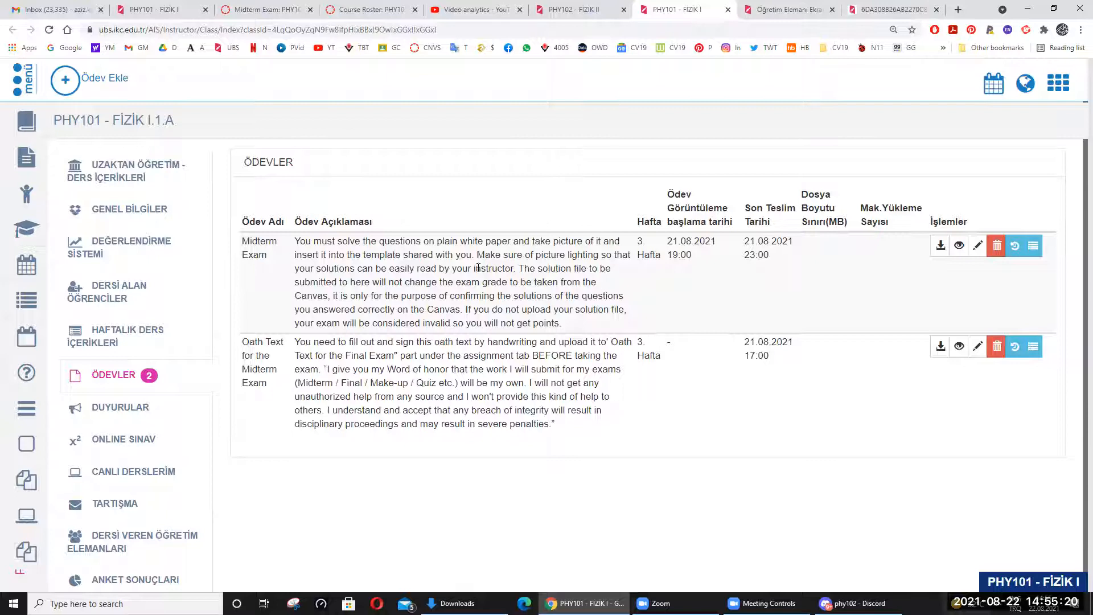
mouse_move(952, 276)
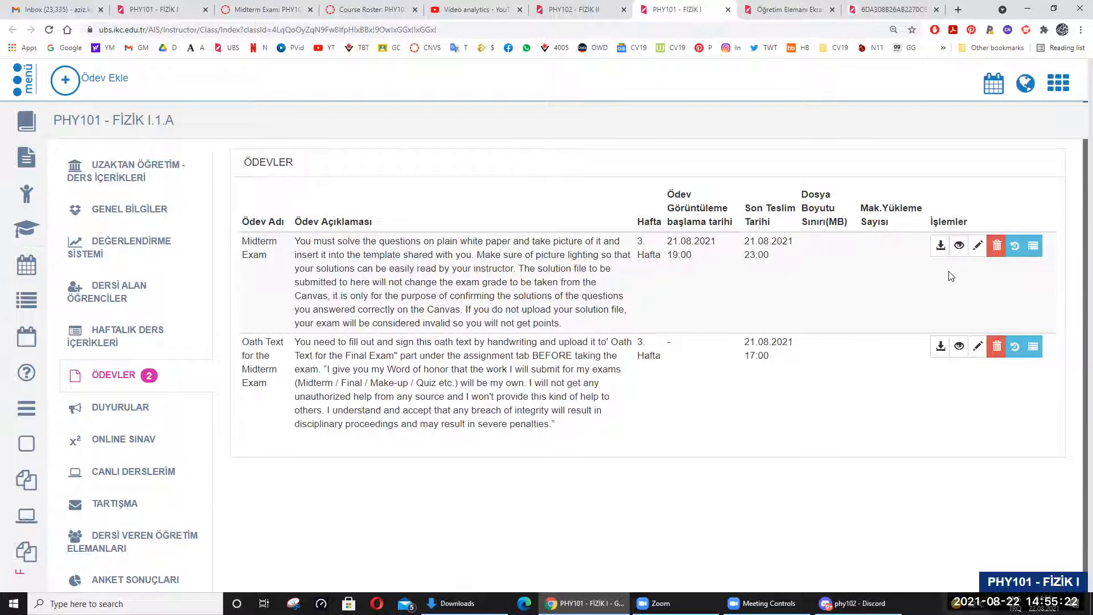
mouse_move(959, 246)
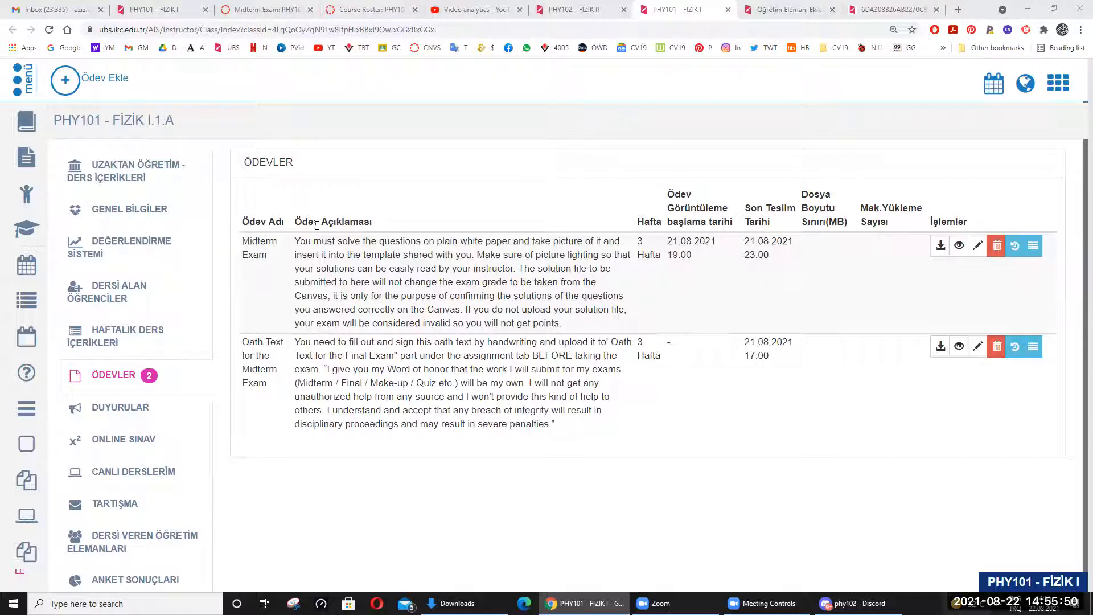
mouse_move(717, 395)
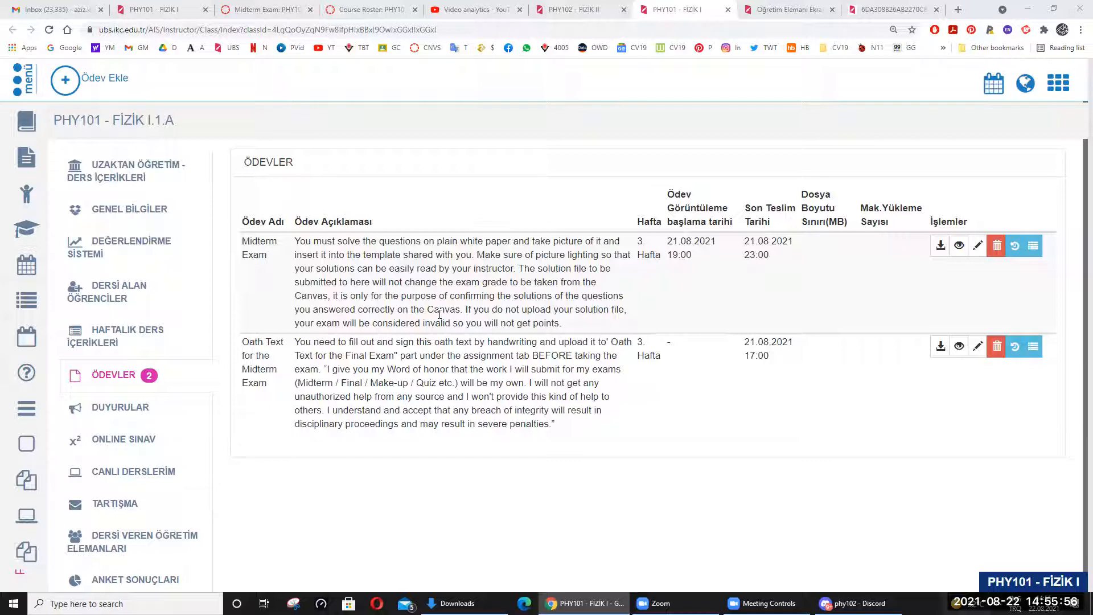
mouse_move(472, 303)
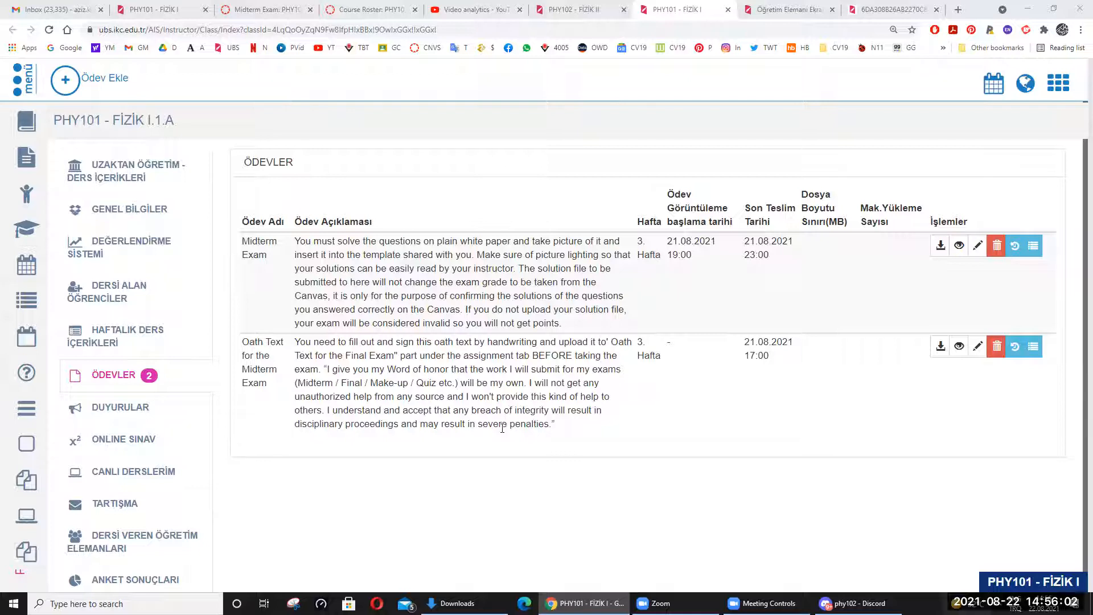
mouse_move(525, 436)
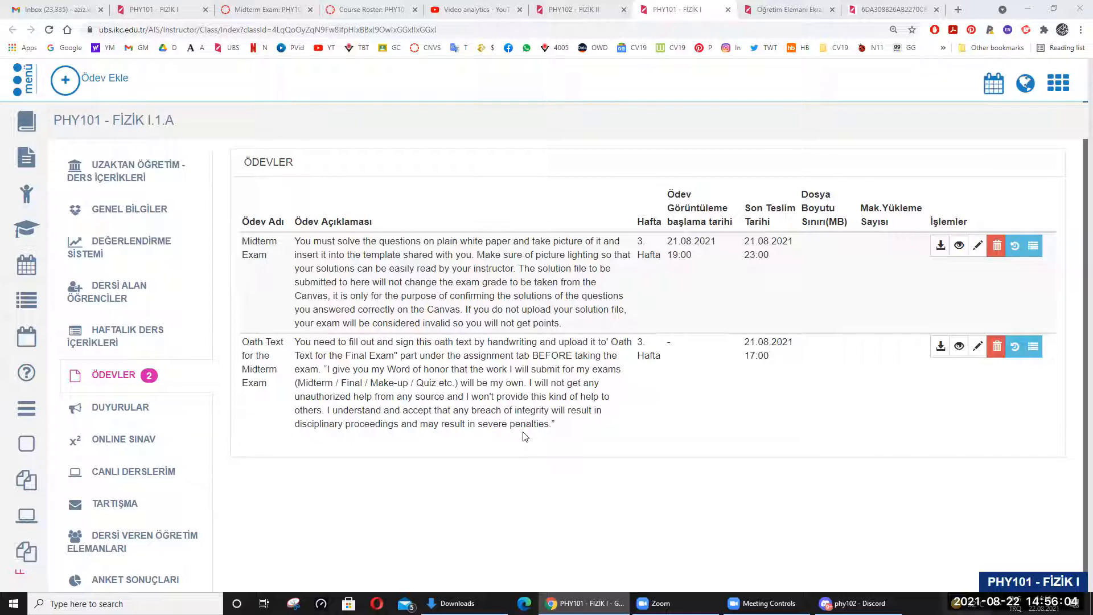